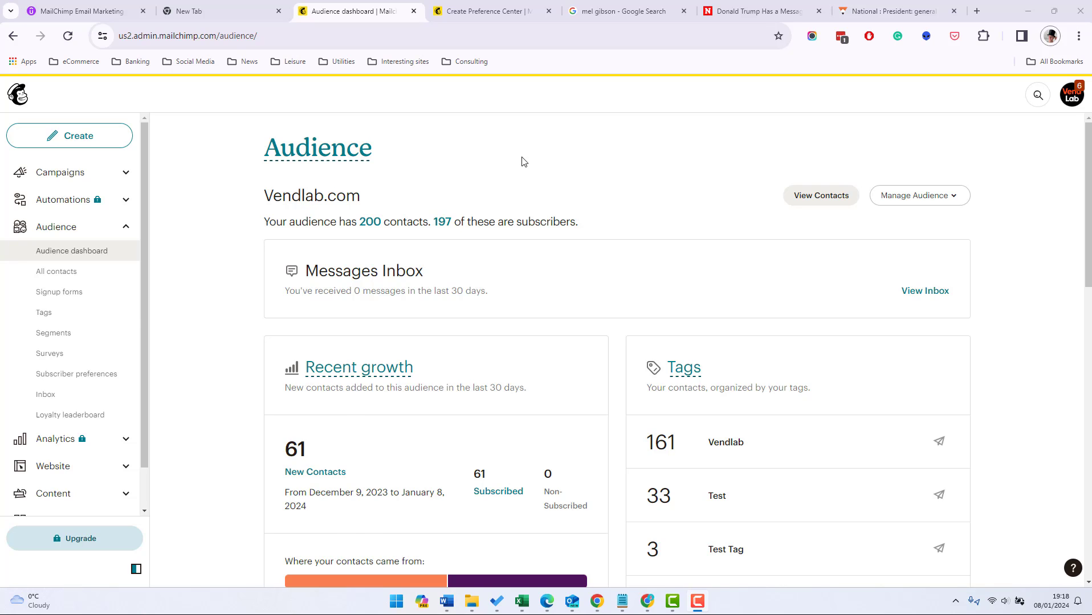
# - Show the Tags list for the Vendlab.com audience
pyautogui.click(43, 312)
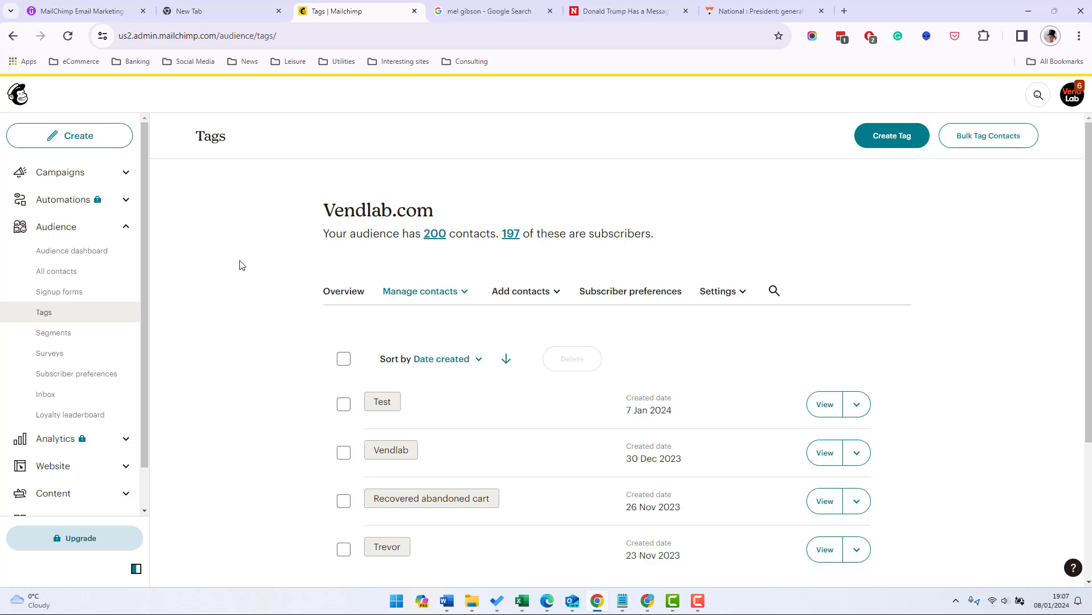
pyautogui.moveTo(56, 274)
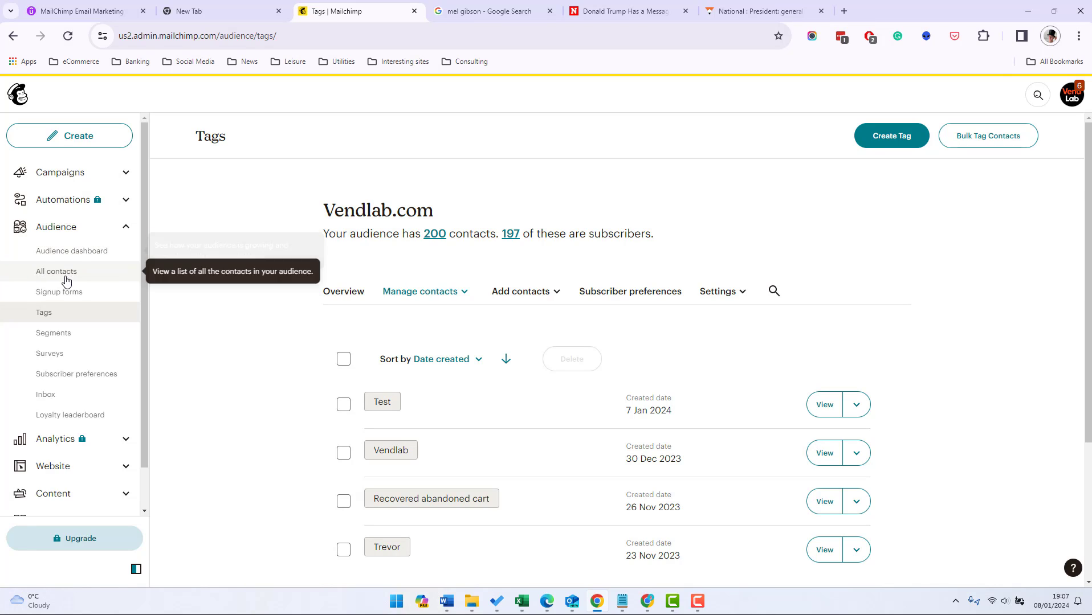
# - Create a new tag named 'Test Tag' and return to the Tags list via Manage Tags
pyautogui.click(56, 271)
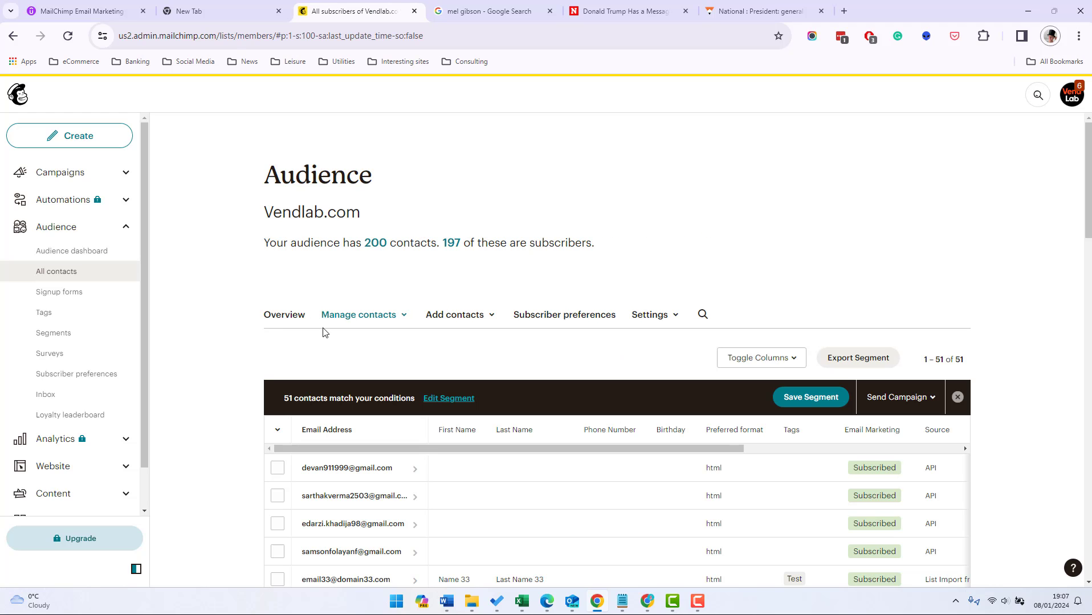
pyautogui.click(44, 312)
pyautogui.write('Test Tag')
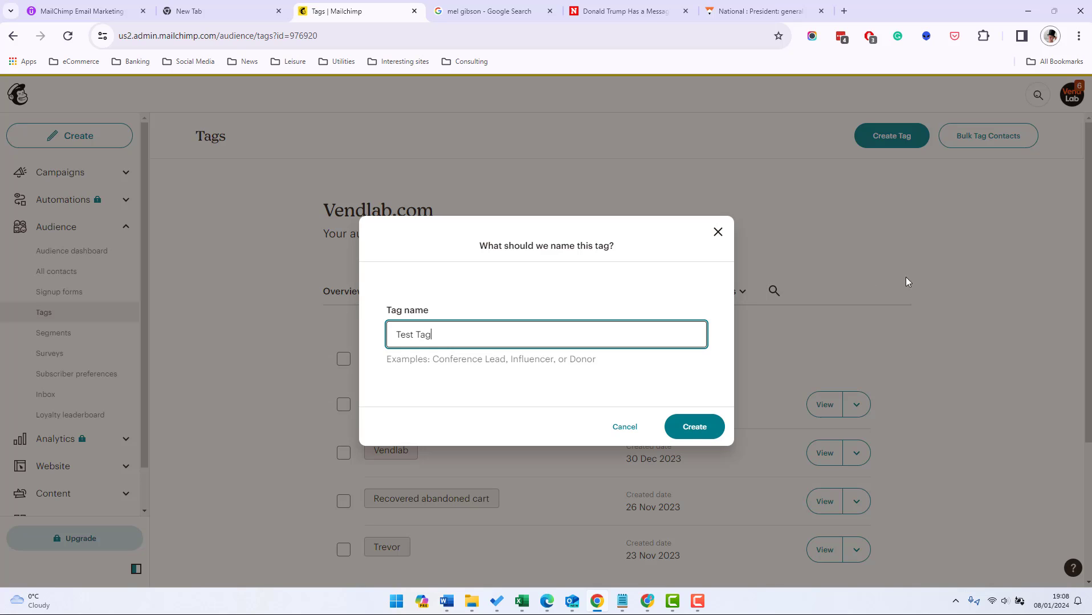
pyautogui.click(693, 426)
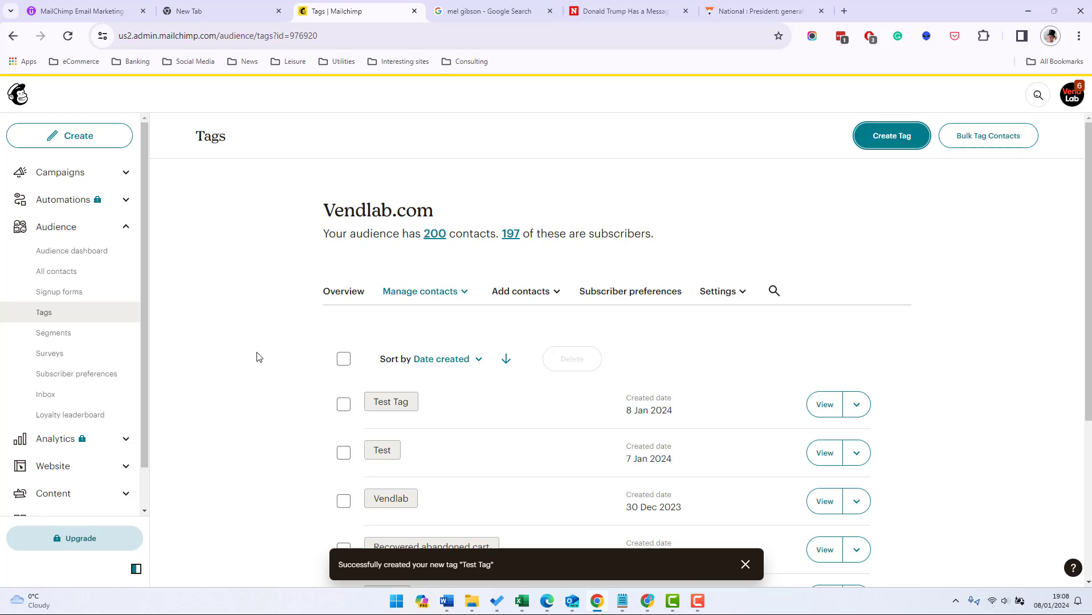
pyautogui.click(56, 271)
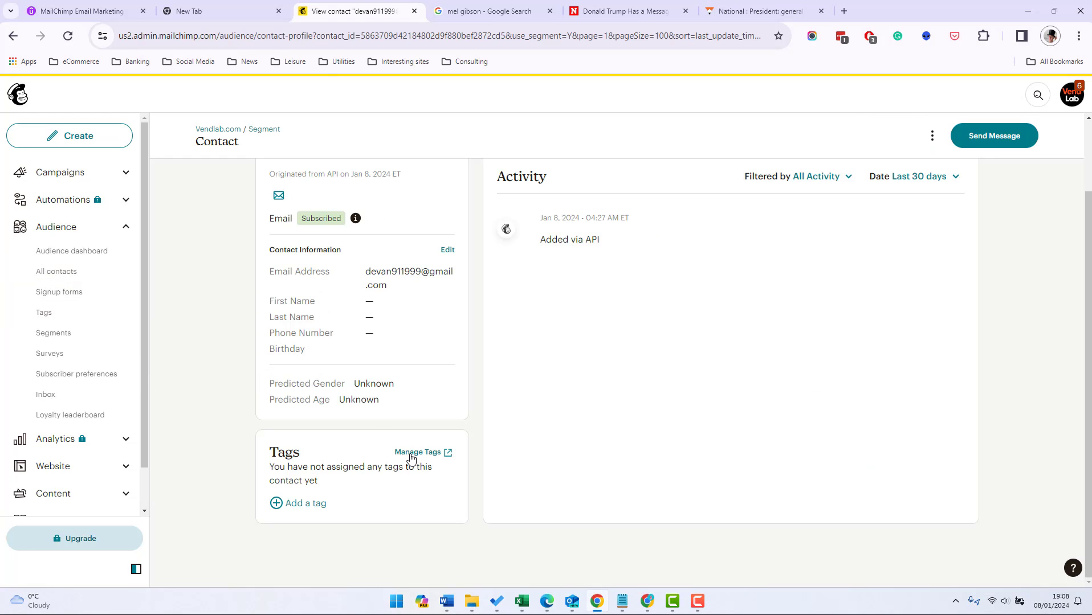
pyautogui.click(416, 451)
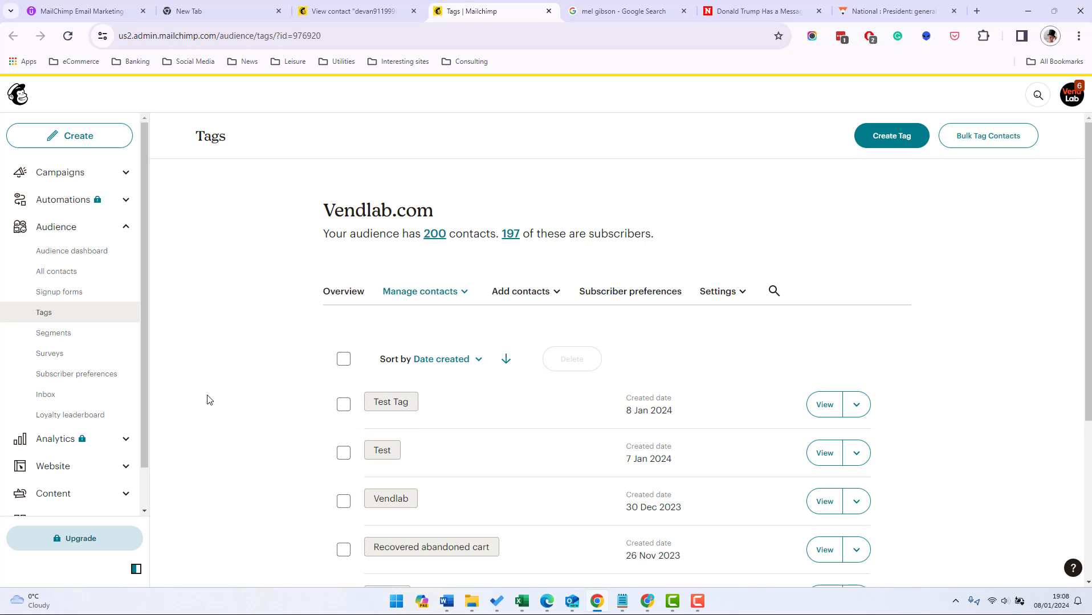
pyautogui.moveTo(141, 280)
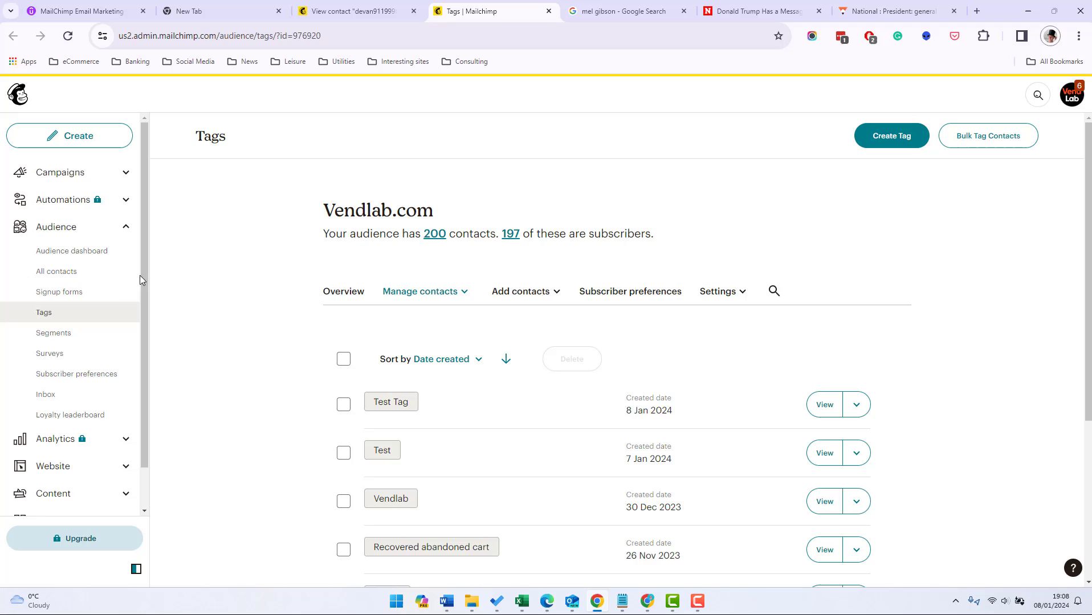
# - Show all 51 contacts and try selecting a contact checkbox
pyautogui.click(56, 271)
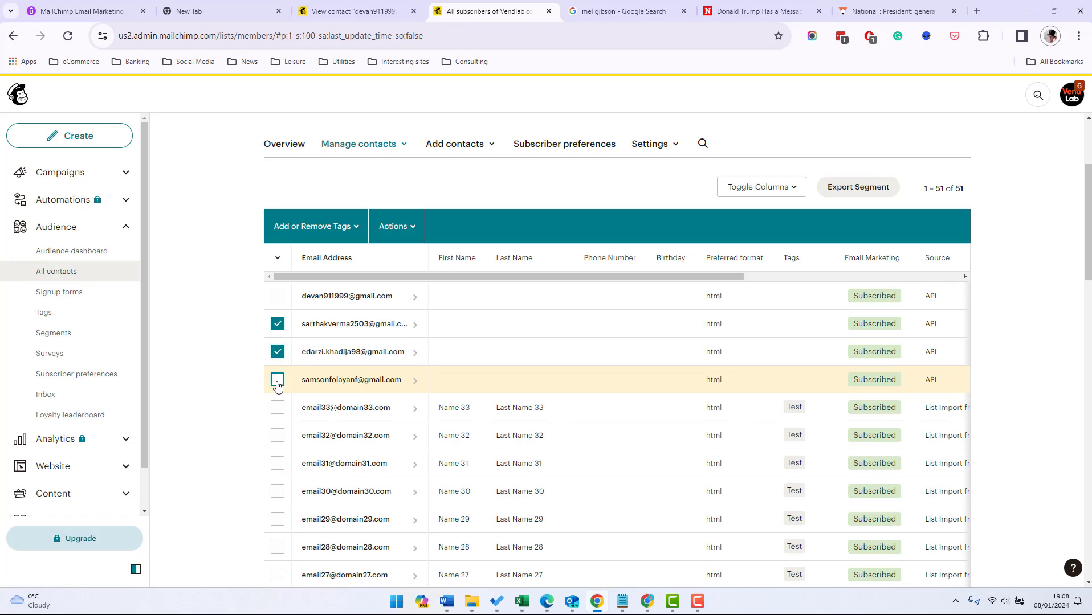
pyautogui.click(316, 226)
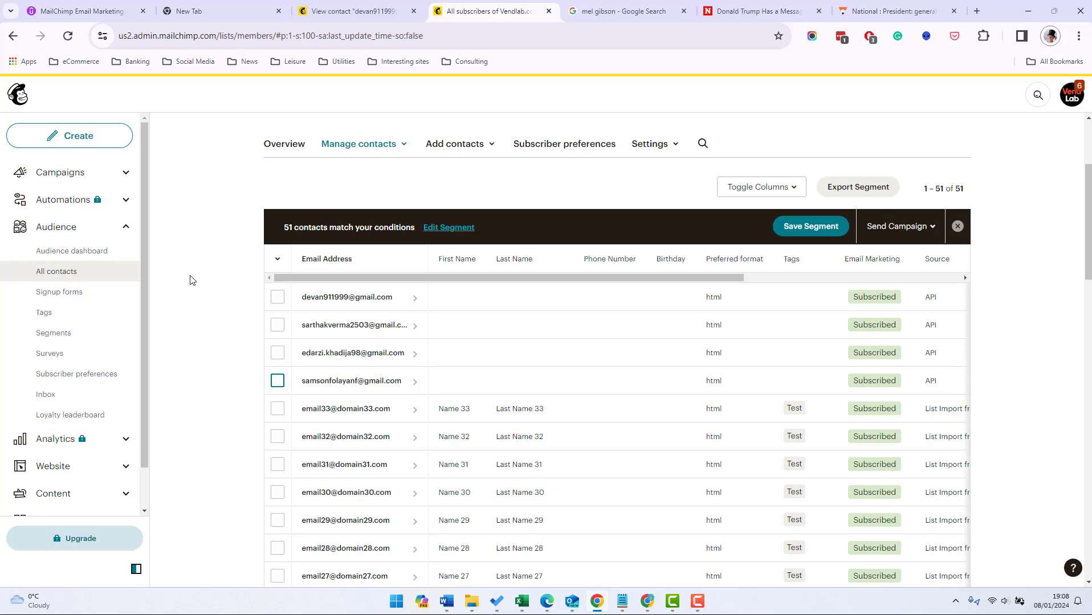
pyautogui.moveTo(194, 276)
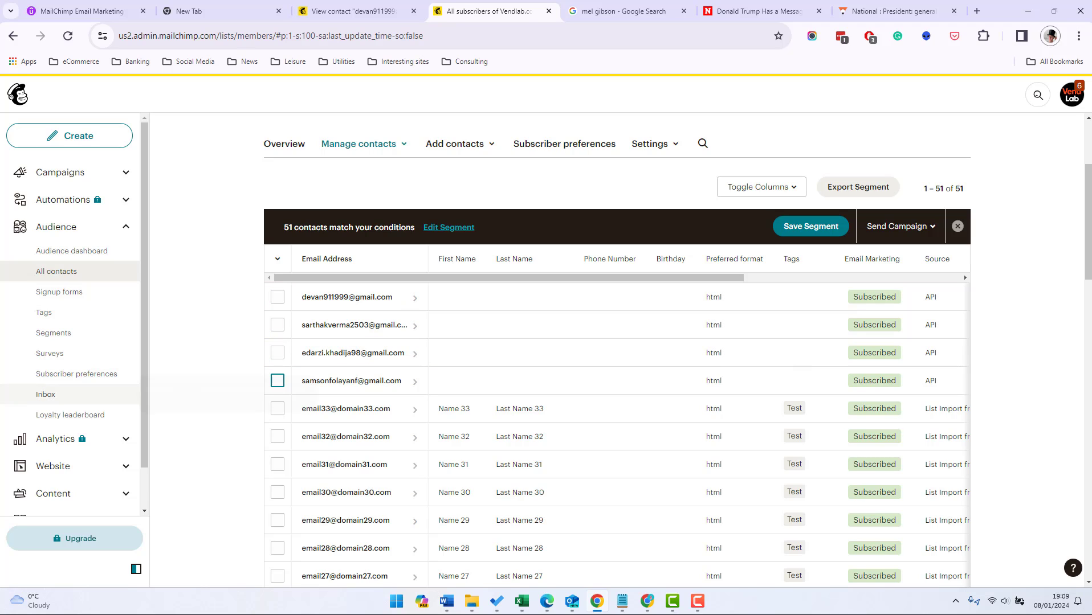
pyautogui.moveTo(76, 374)
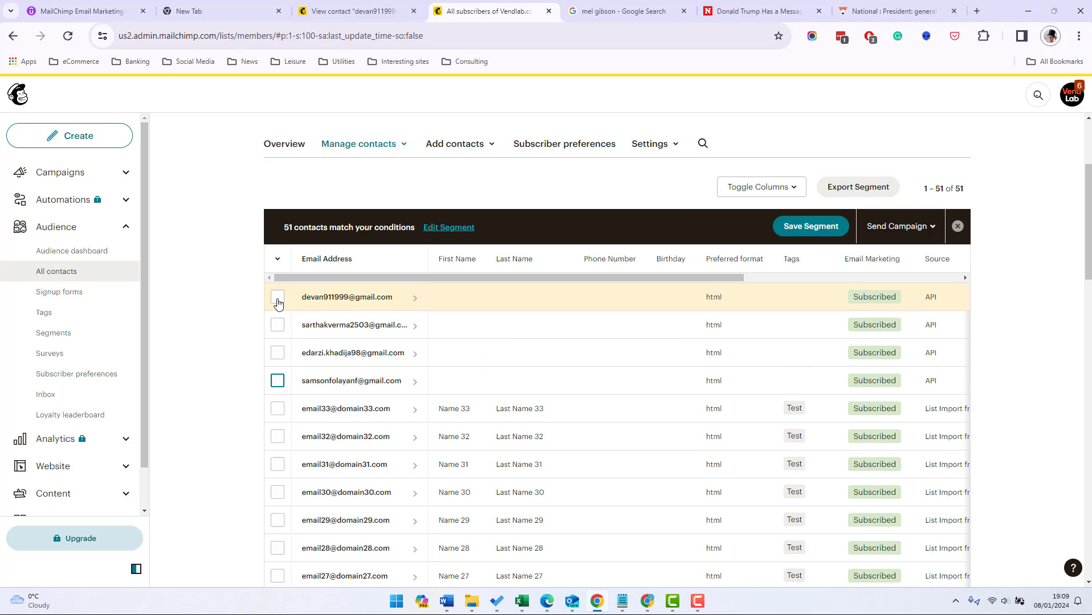
# - Apply Test Tag to three selected contacts and filter the list to those three
pyautogui.click(277, 296)
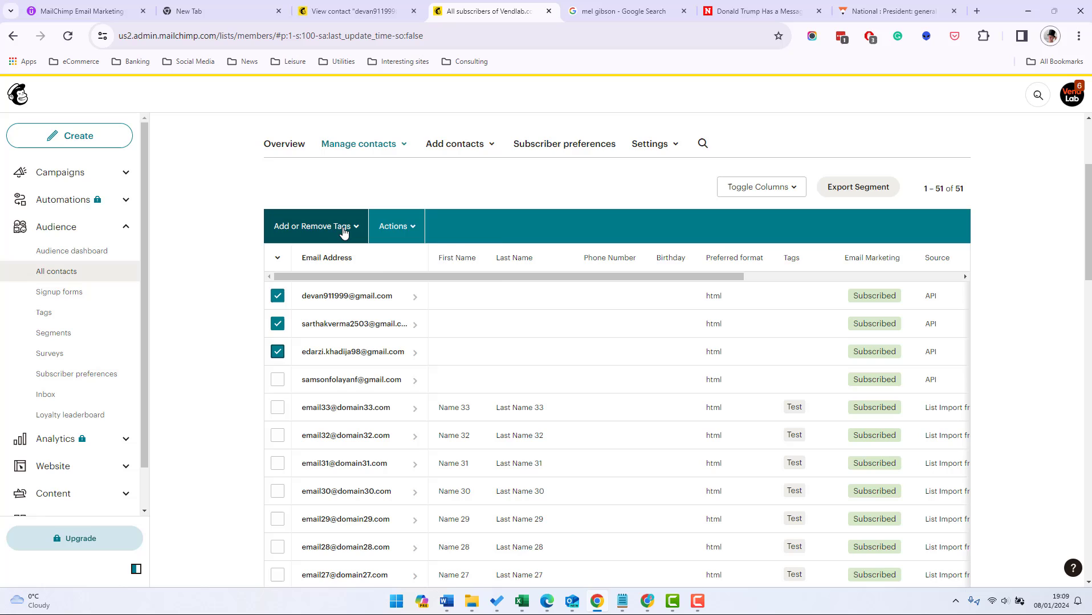
pyautogui.click(314, 225)
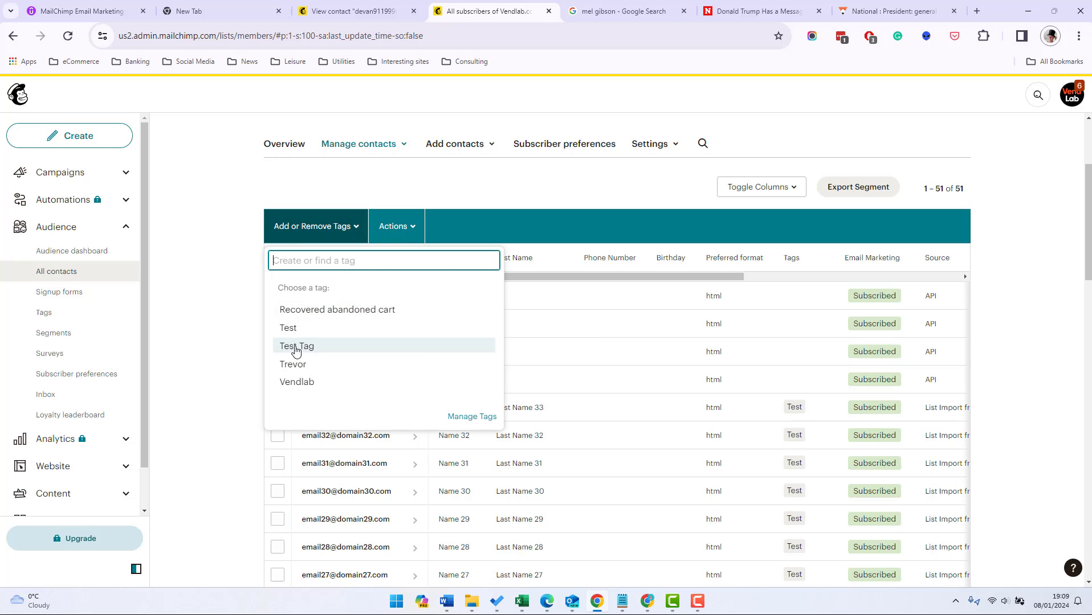
pyautogui.click(297, 347)
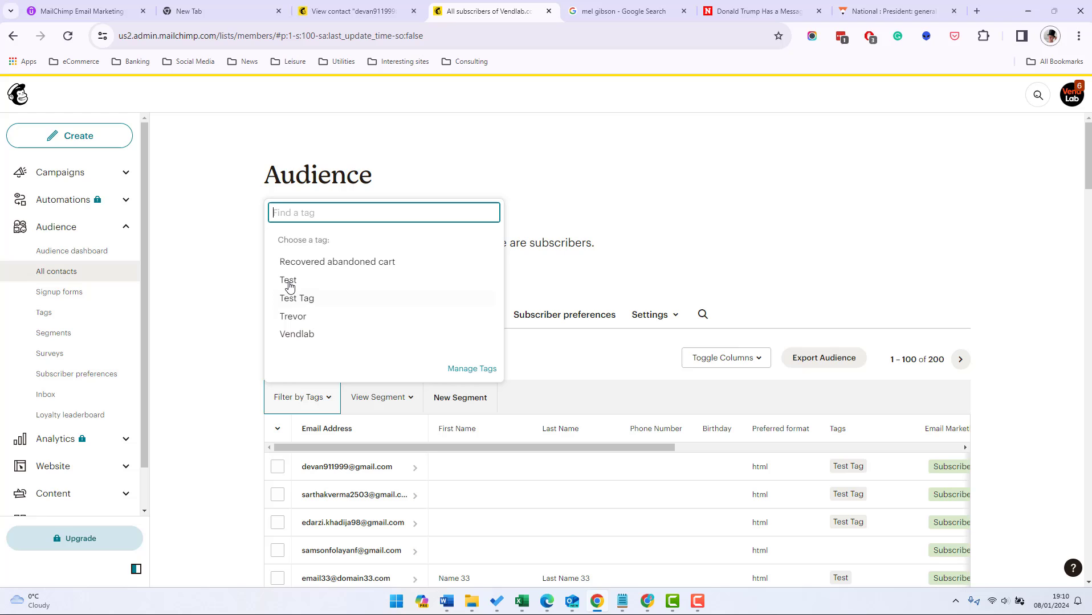
pyautogui.click(296, 297)
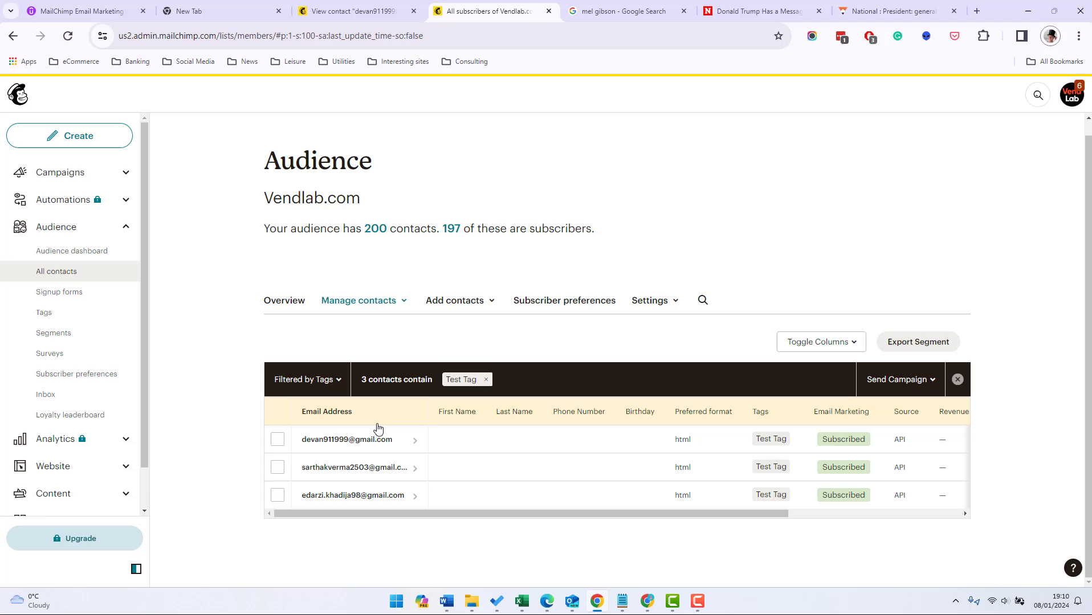
# - Return to the audience dashboard, where Test Tag counts 3 contacts
pyautogui.click(71, 250)
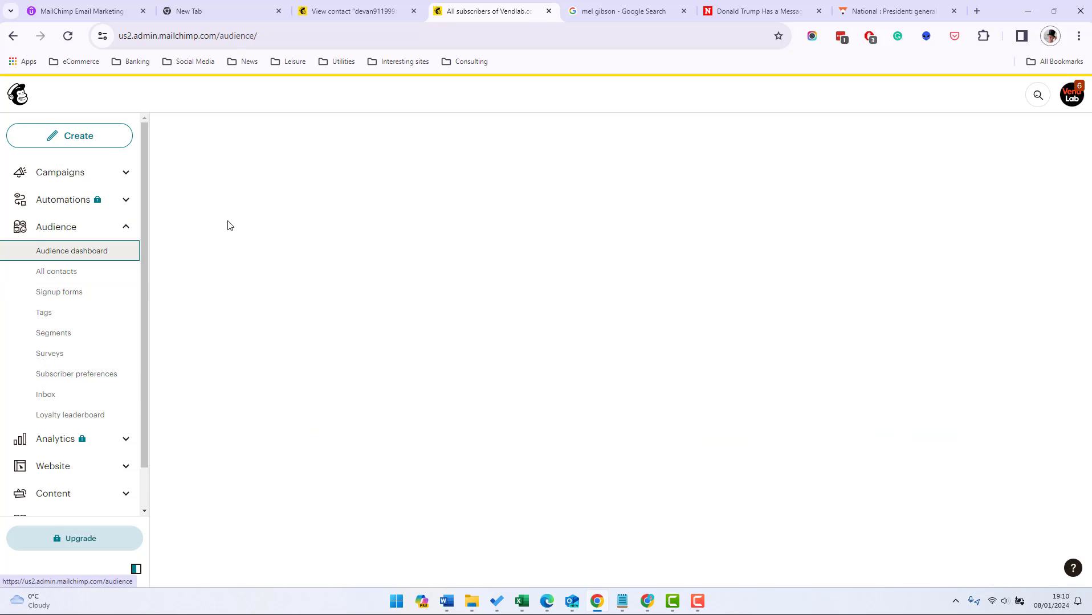
pyautogui.click(72, 250)
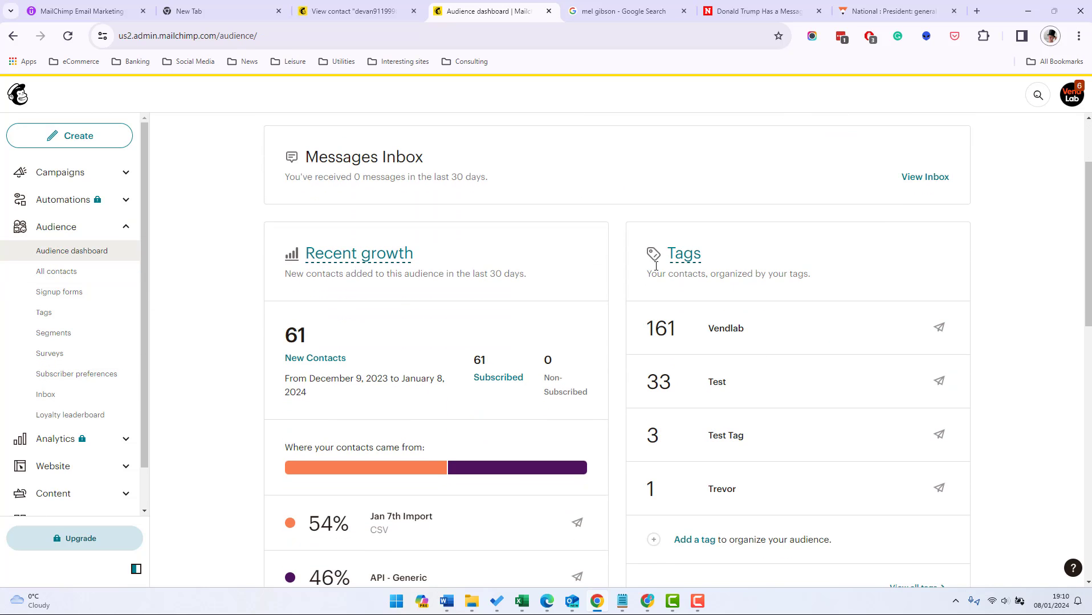
pyautogui.moveTo(884, 329)
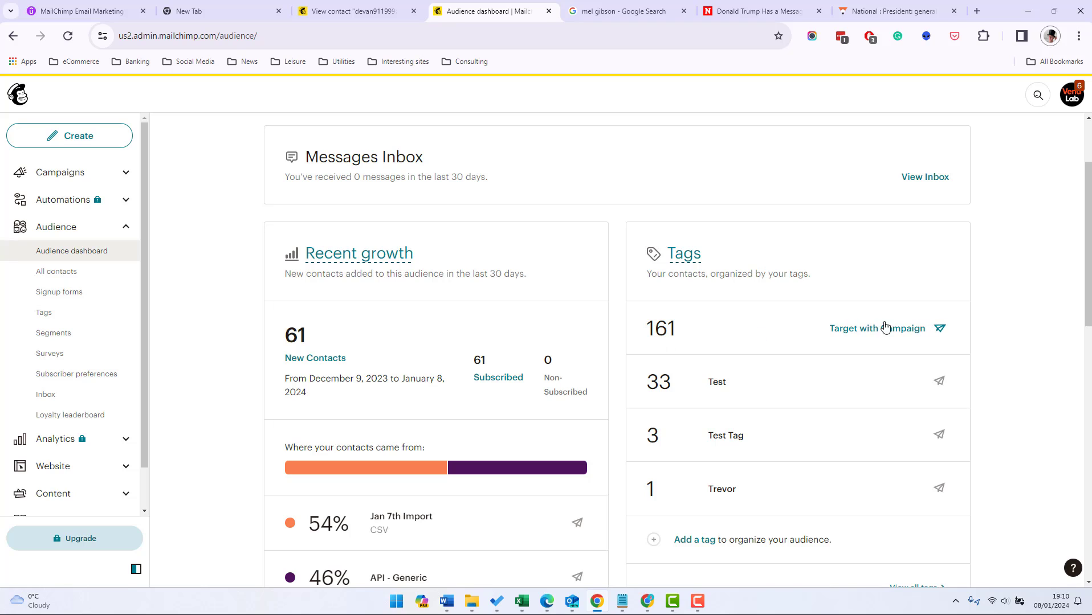
pyautogui.moveTo(785, 337)
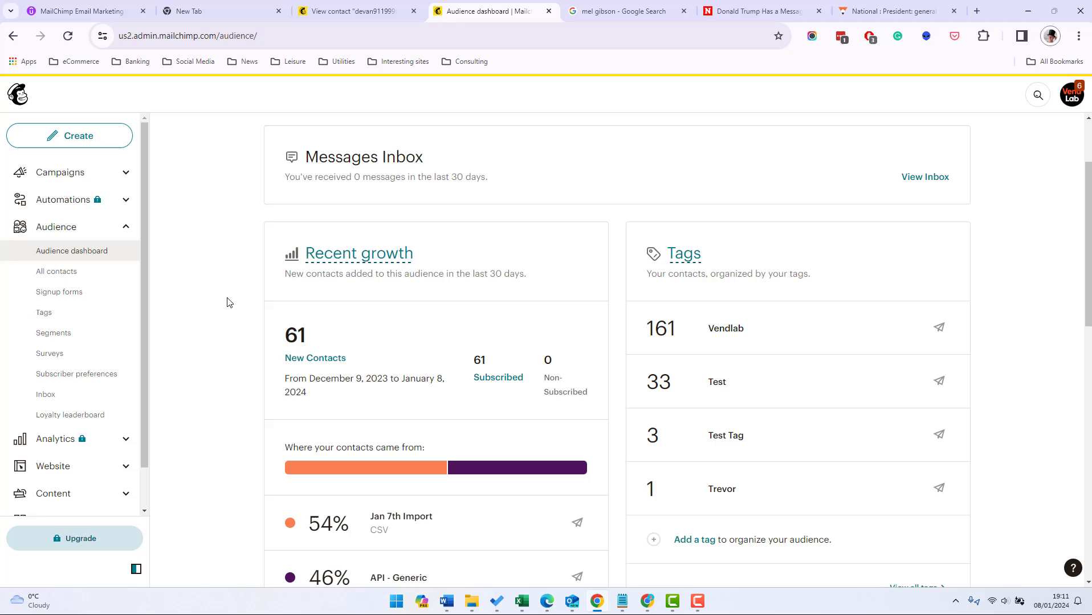
# - Review the pre-built 'Potential customers' segment of 198 non-purchasers, keeping its name
pyautogui.click(53, 333)
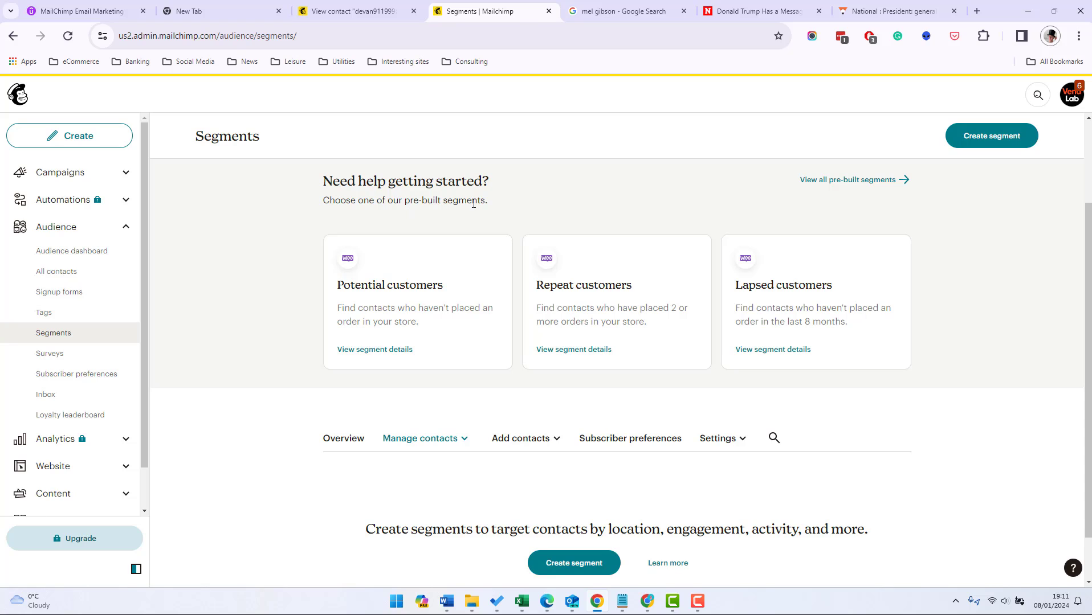
pyautogui.moveTo(432, 295)
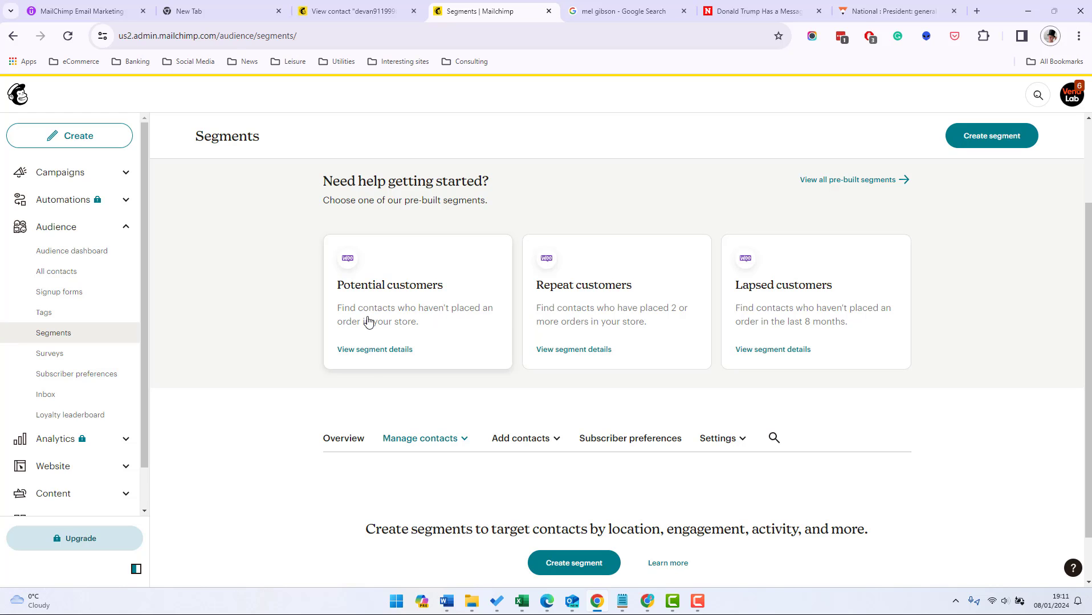
pyautogui.click(991, 135)
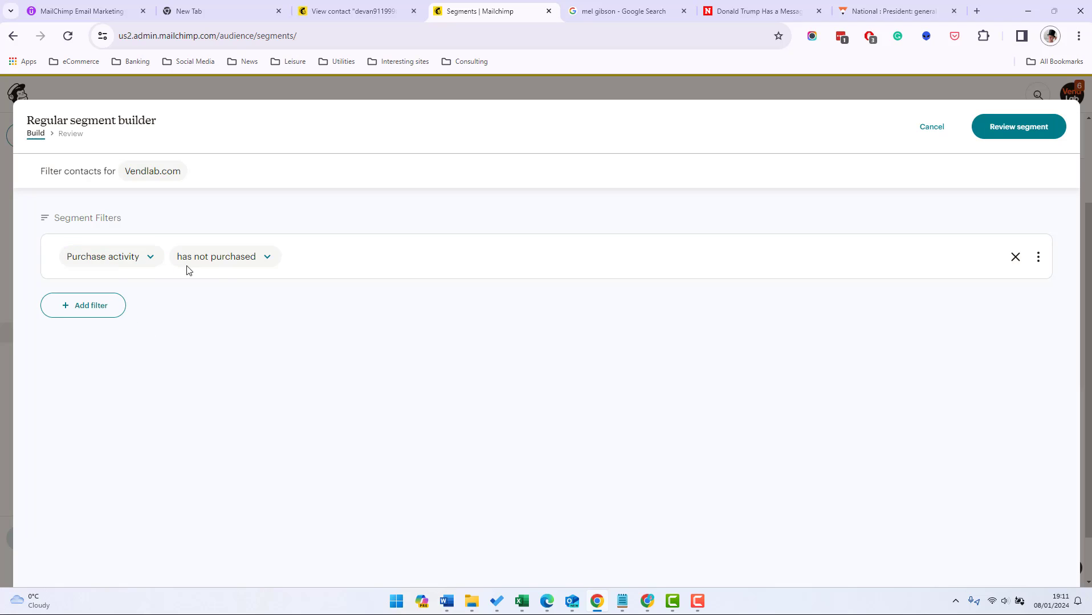
pyautogui.click(1018, 126)
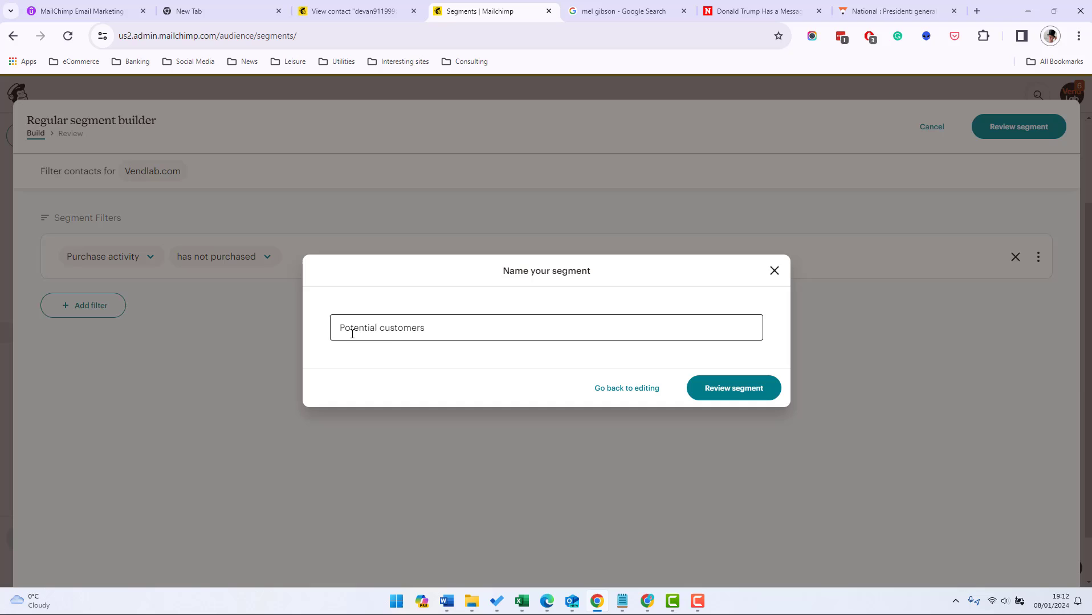
pyautogui.click(733, 388)
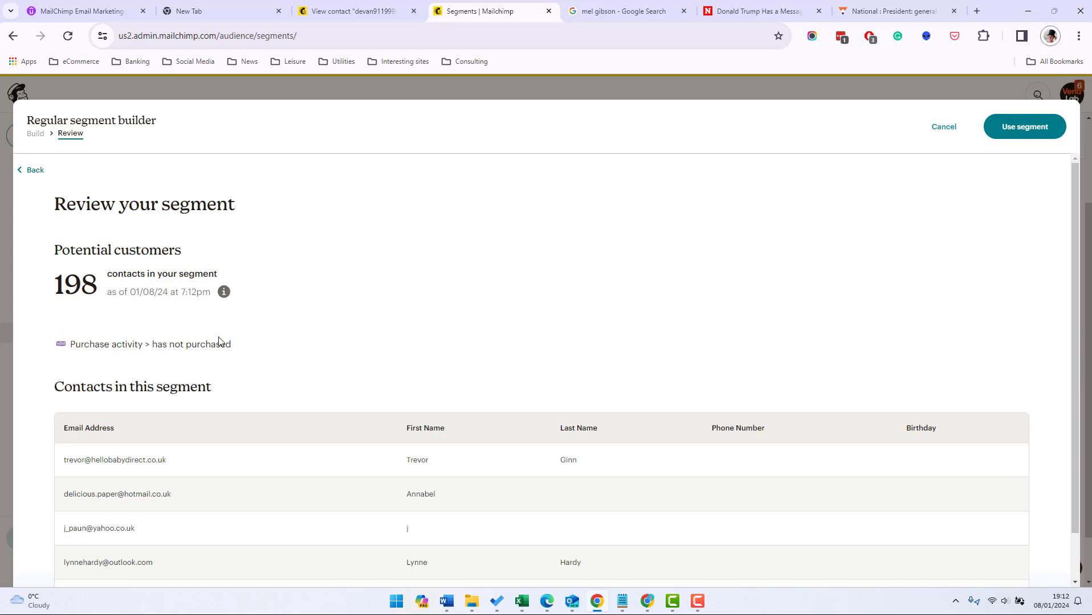
pyautogui.moveTo(275, 389)
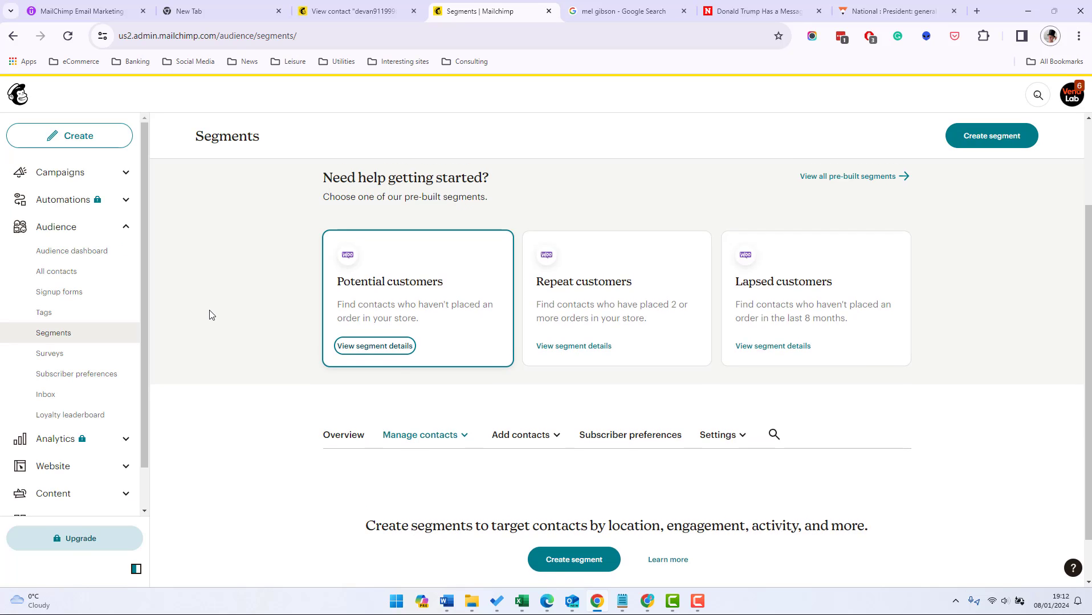
# - Build a segment filtering Vendlab-tagged contacts, has-not-purchased, or a chosen API signup source
pyautogui.click(990, 135)
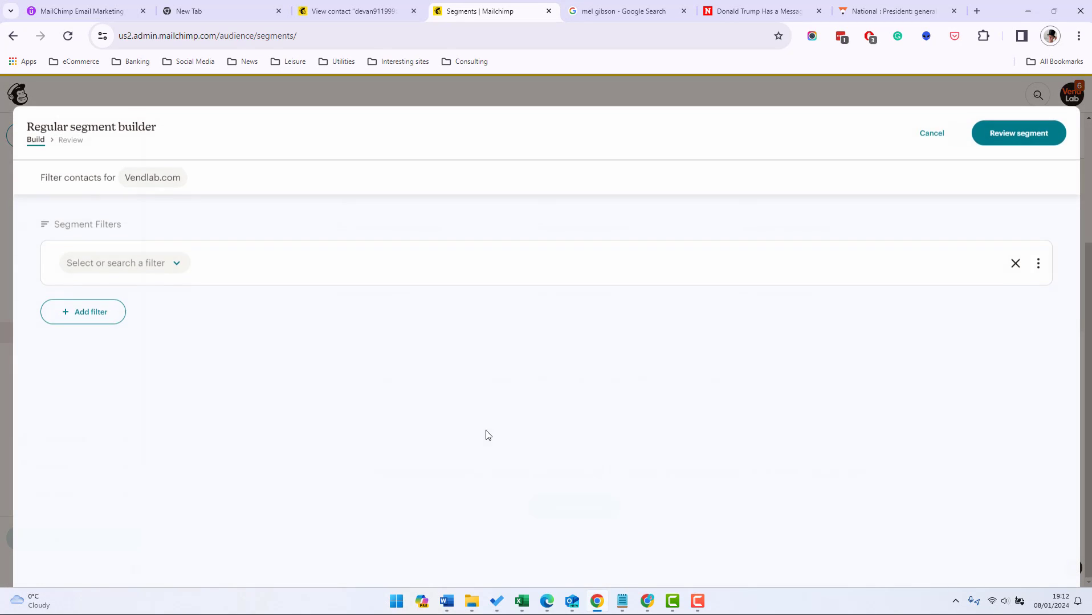
pyautogui.click(124, 262)
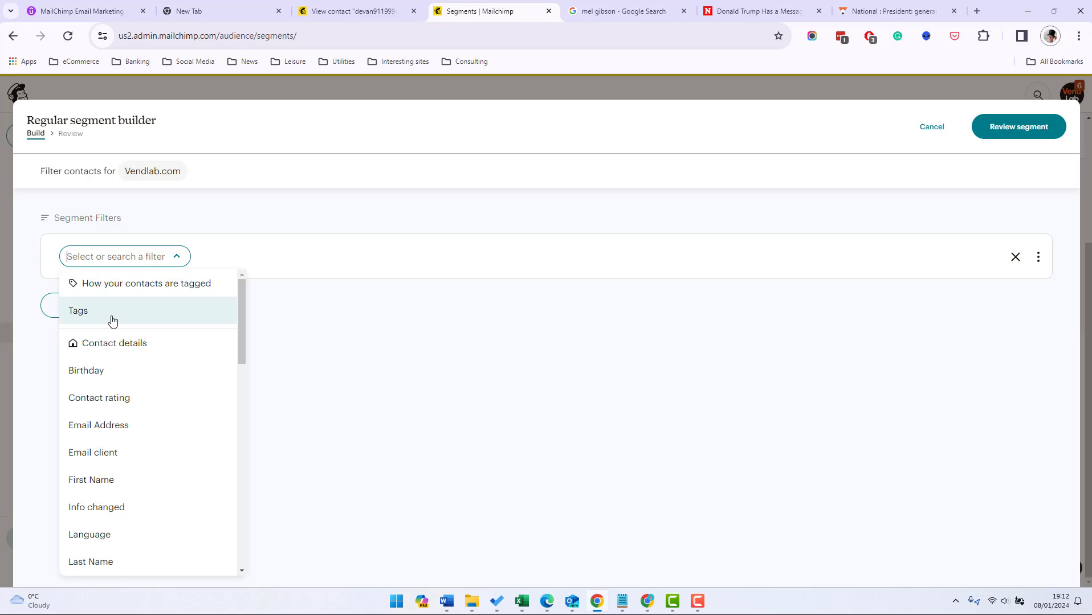
pyautogui.click(78, 310)
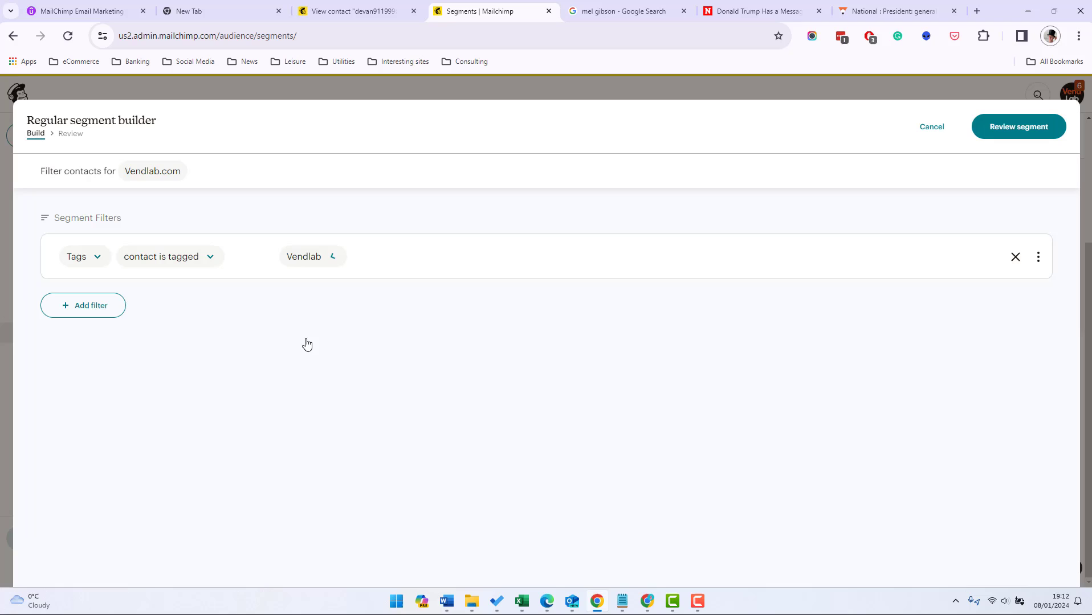
pyautogui.click(82, 305)
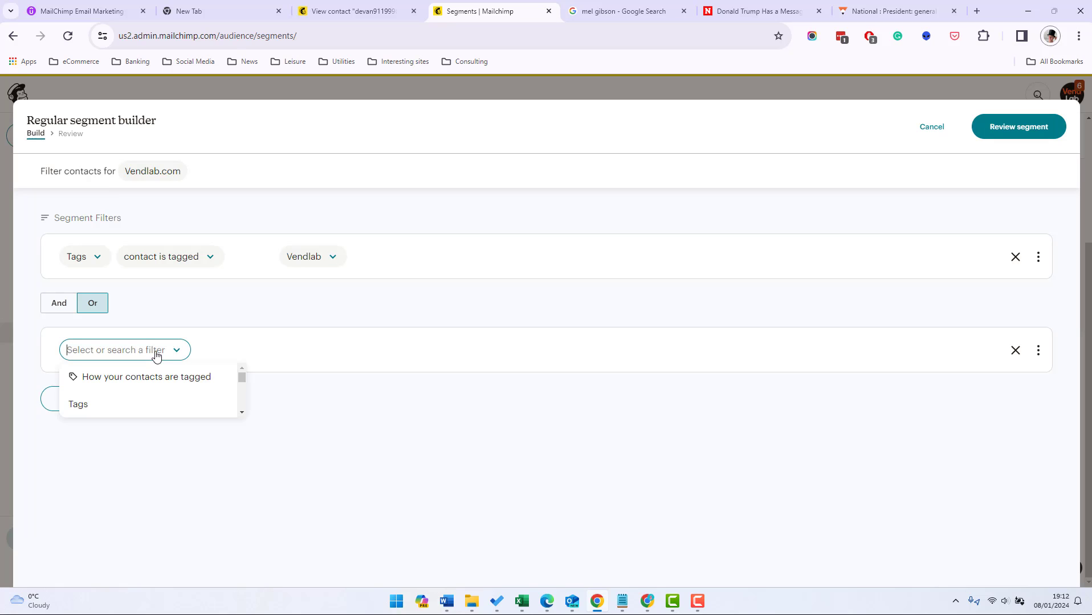
pyautogui.scroll(-3)
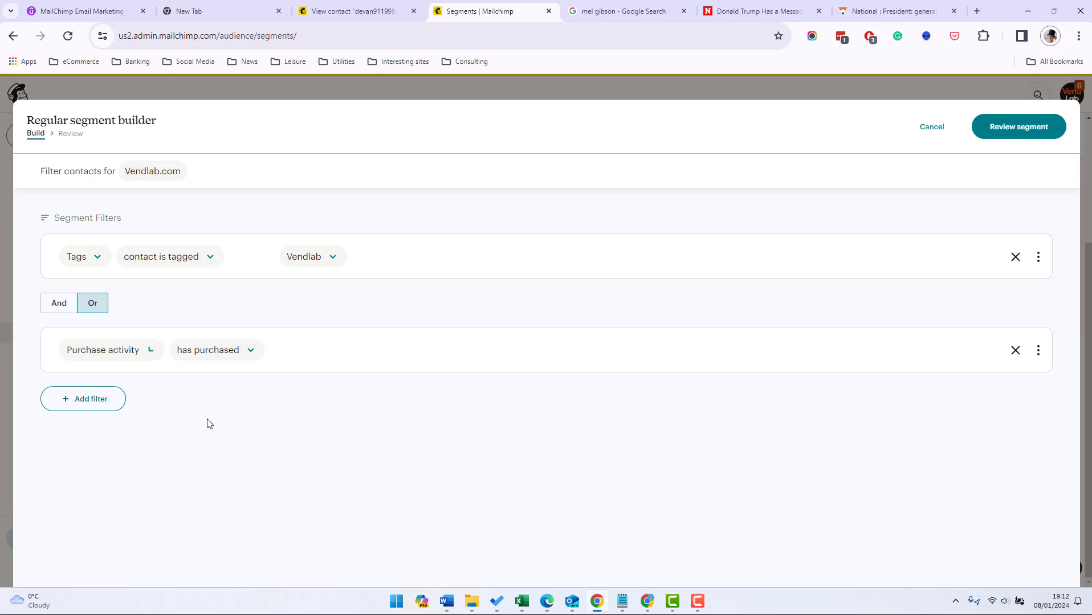
pyautogui.click(216, 350)
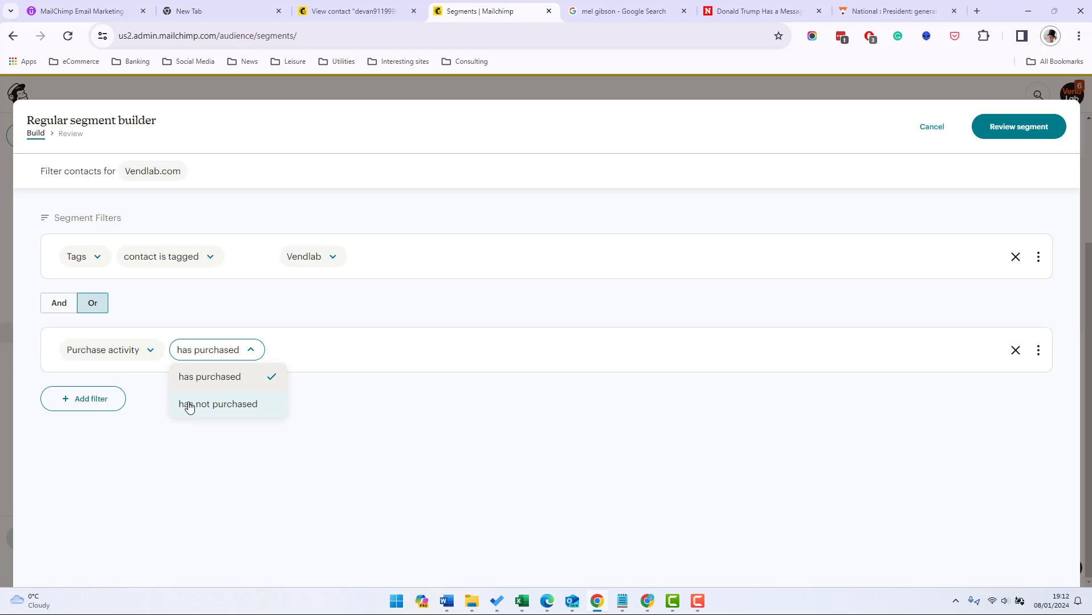
pyautogui.click(218, 403)
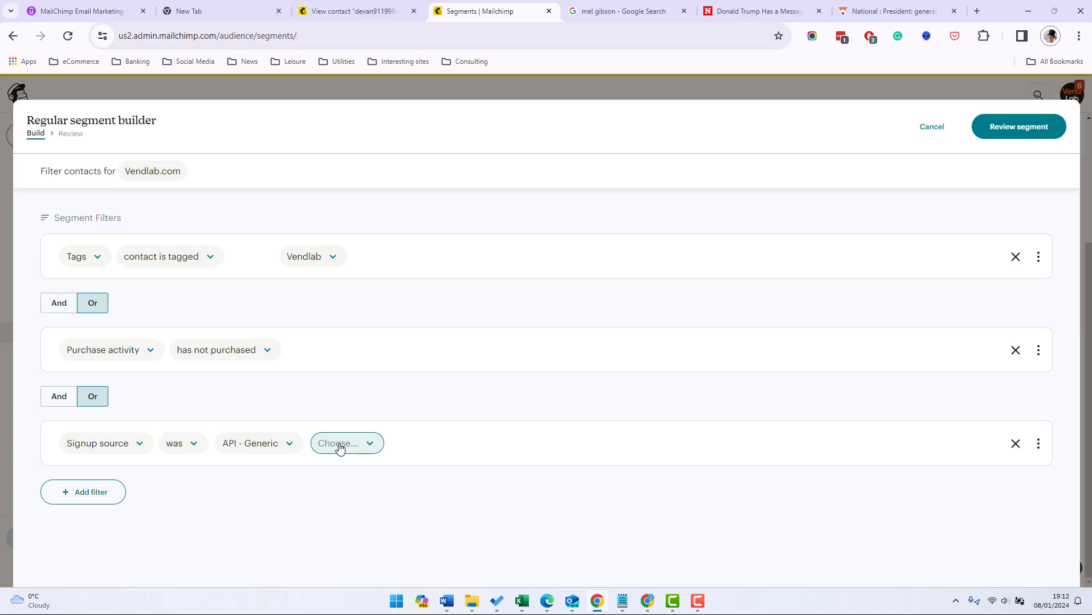
pyautogui.click(347, 444)
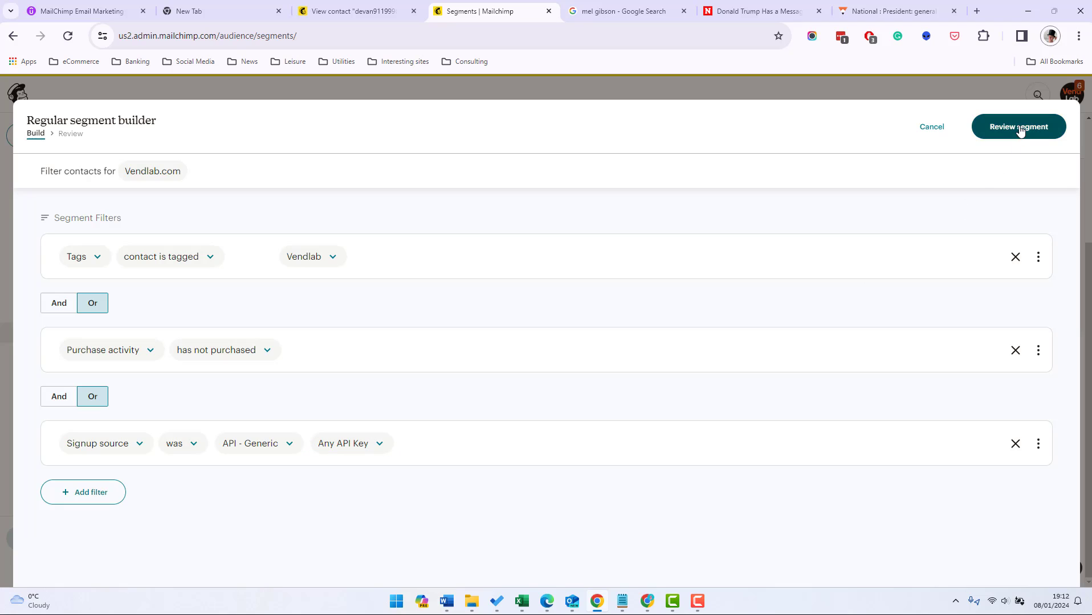
# - Name it 'TEst segment', save it for use, and head to the contacts list
pyautogui.click(1018, 126)
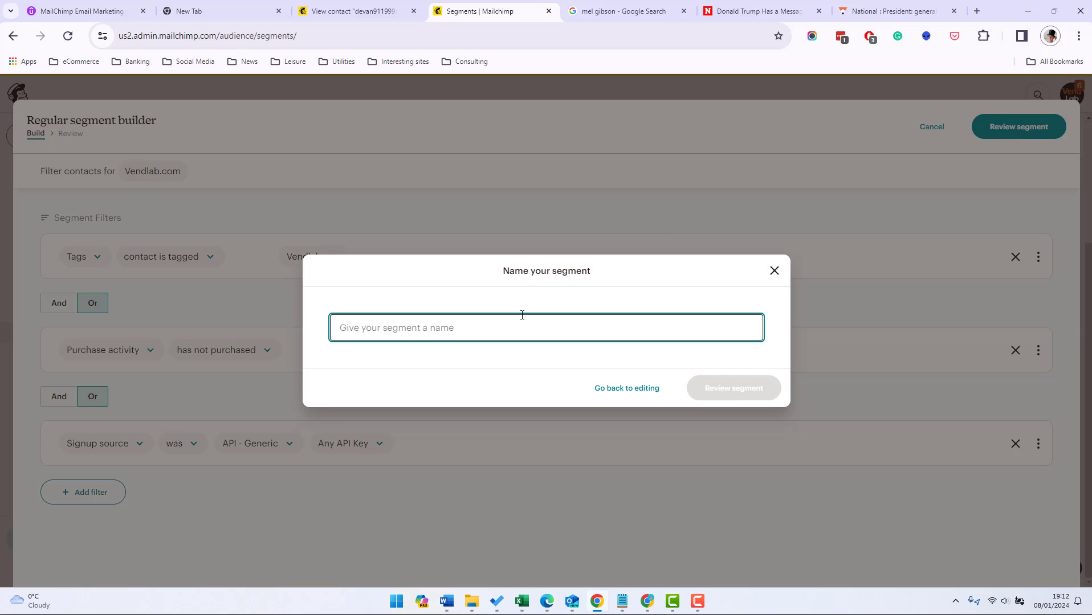
pyautogui.write('TEst segment')
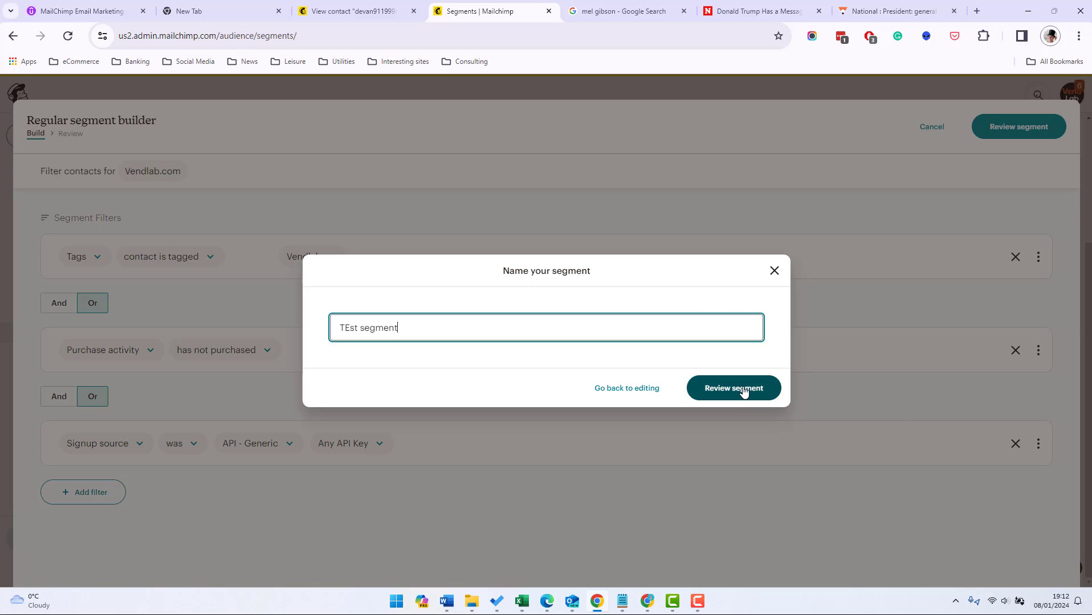
pyautogui.click(733, 388)
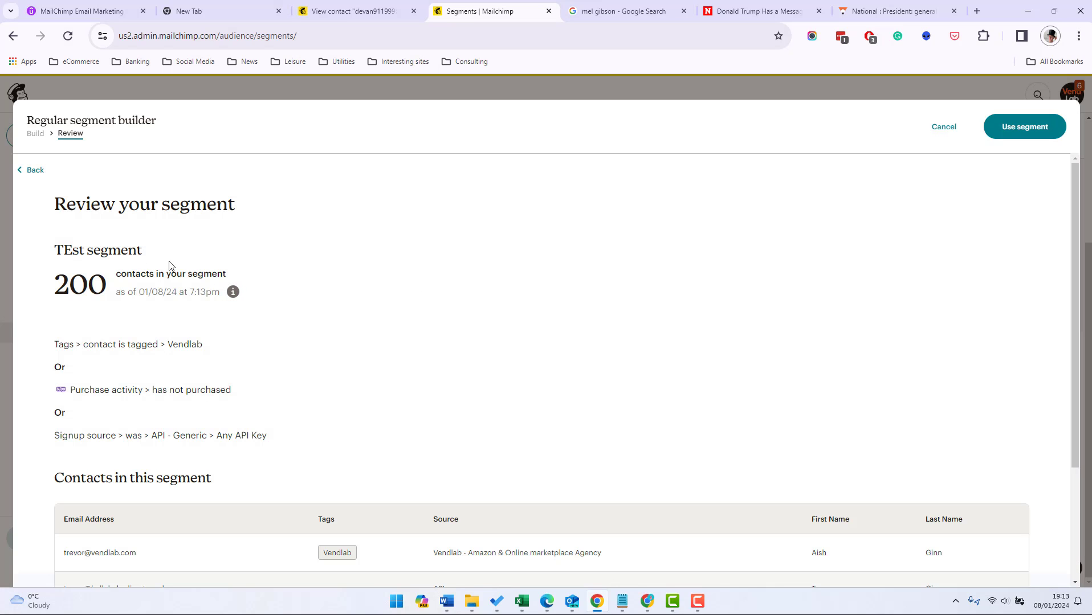
pyautogui.click(1024, 127)
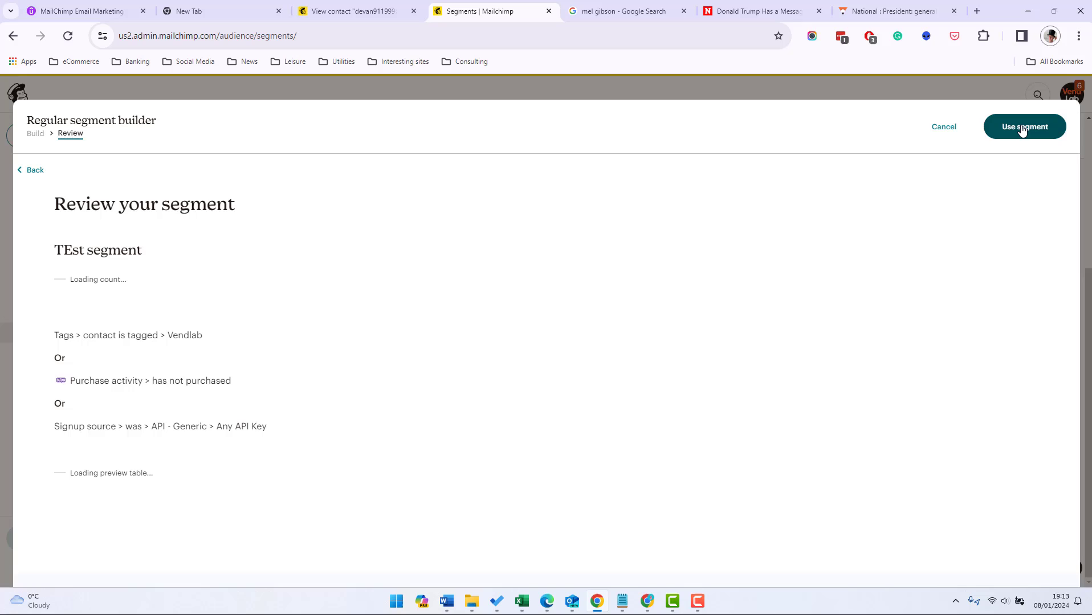
pyautogui.click(1023, 127)
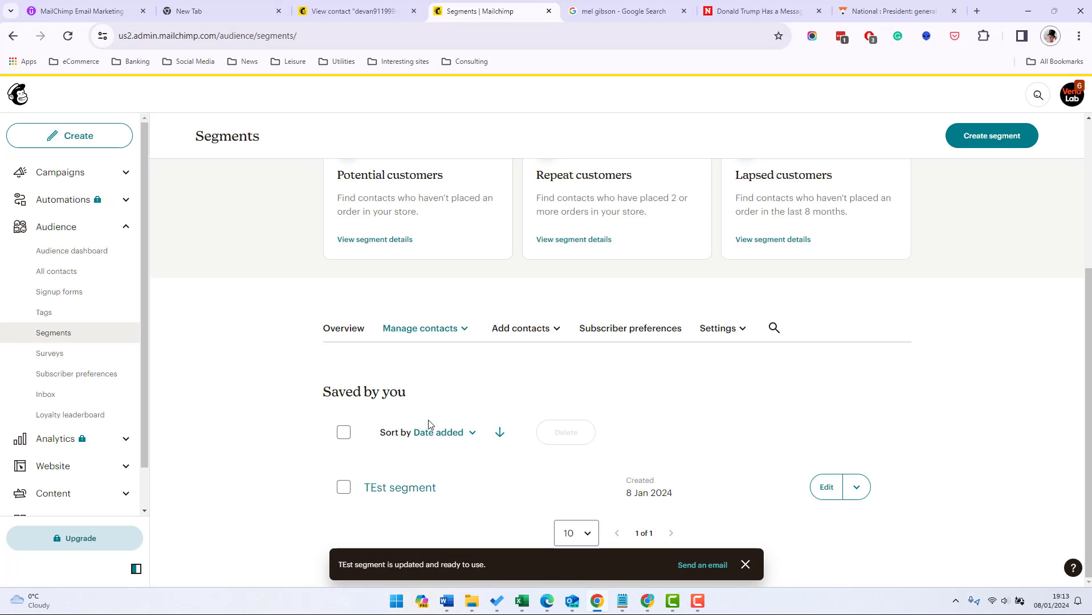
pyautogui.click(856, 487)
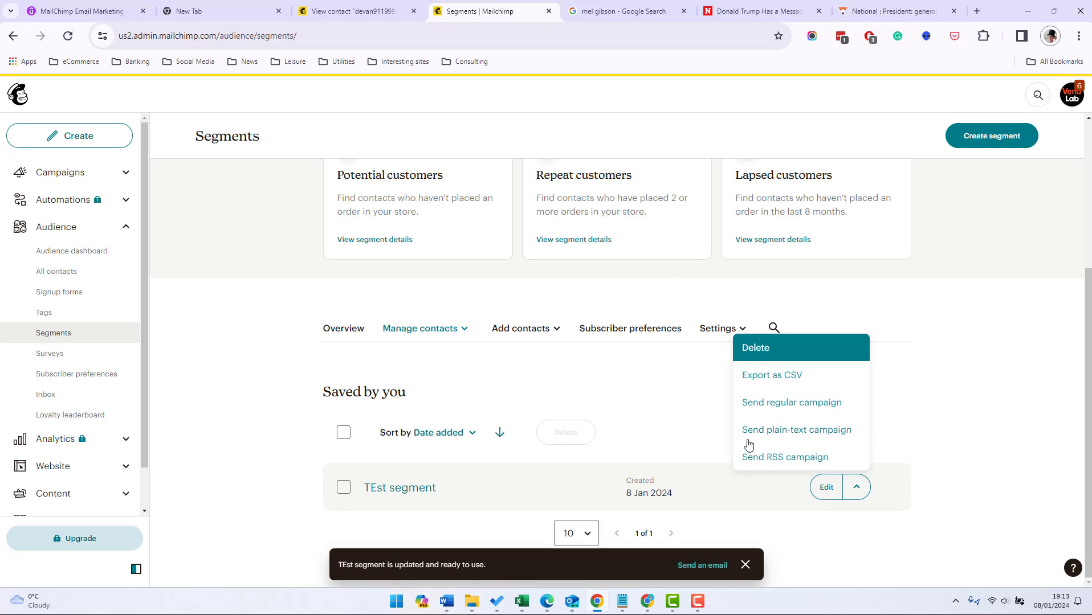
pyautogui.moveTo(796, 430)
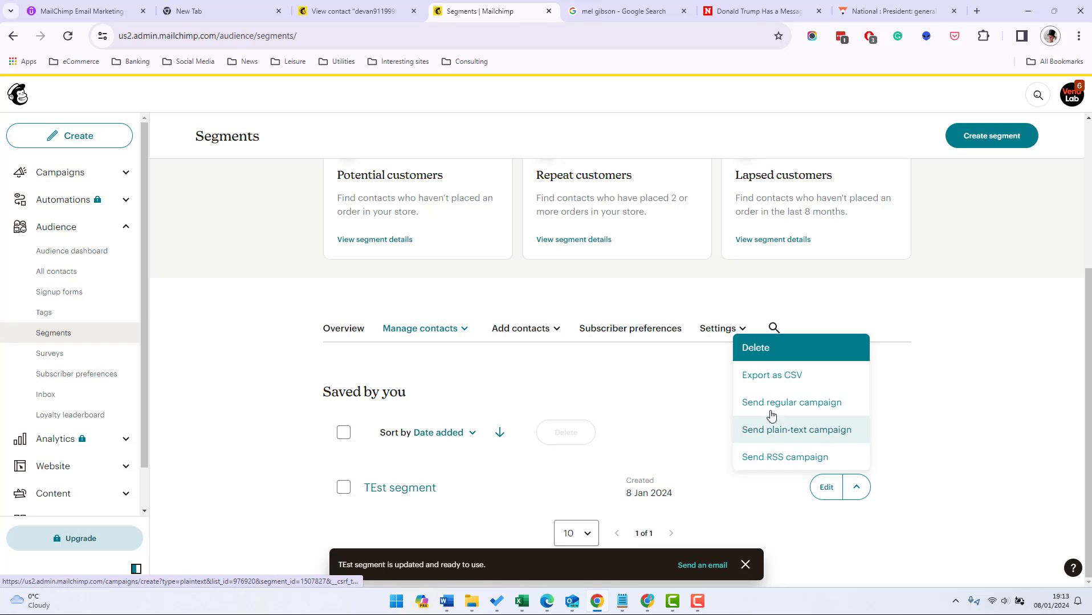
pyautogui.click(56, 272)
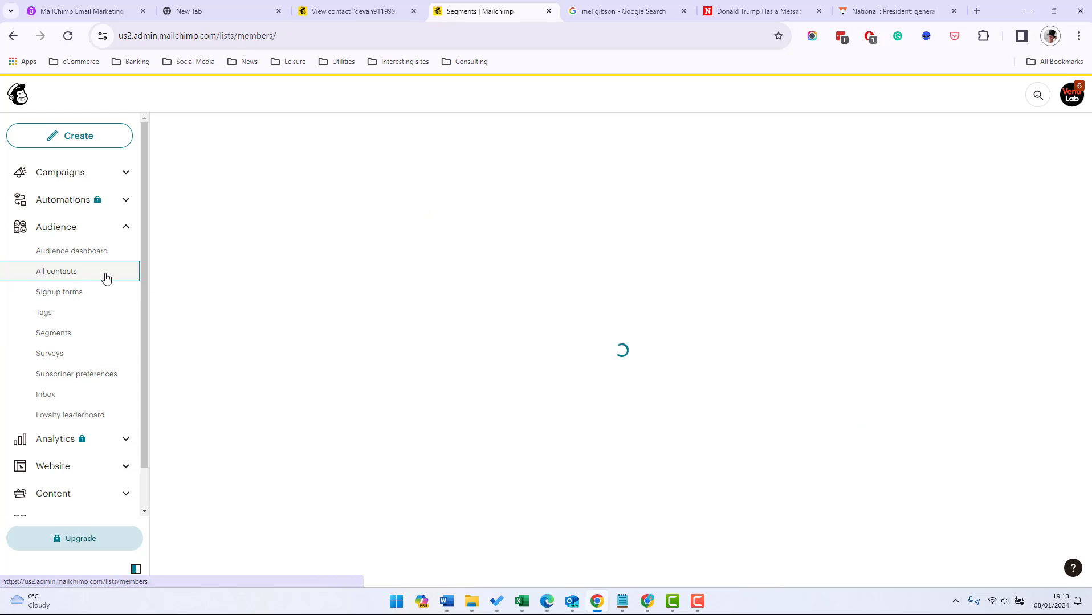
# - View the 200 contacts in TEst segment, then go to Manage contacts > Groups
pyautogui.click(56, 271)
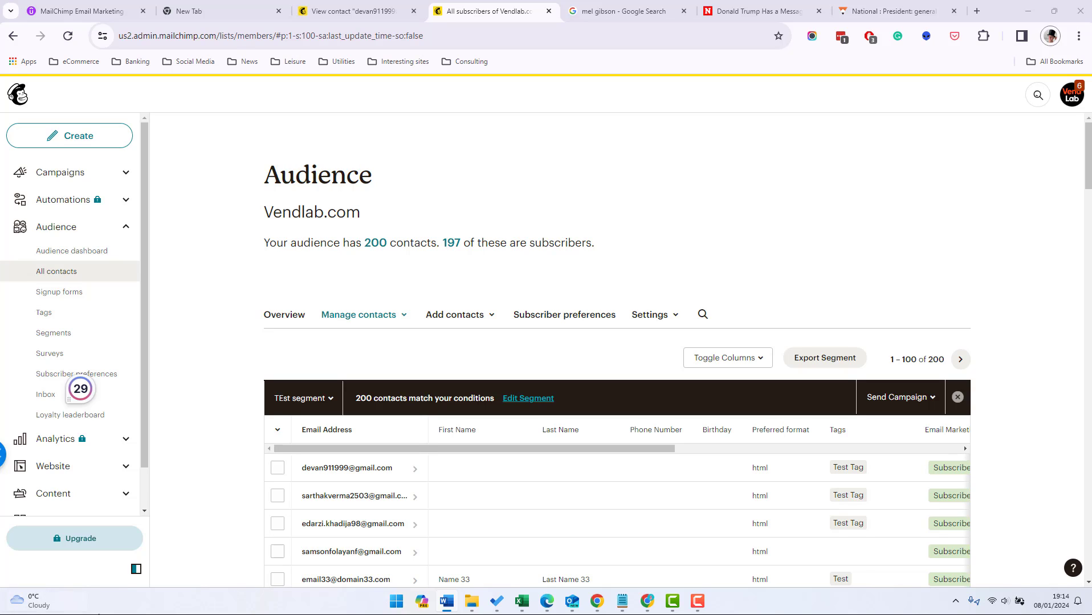
pyautogui.click(359, 315)
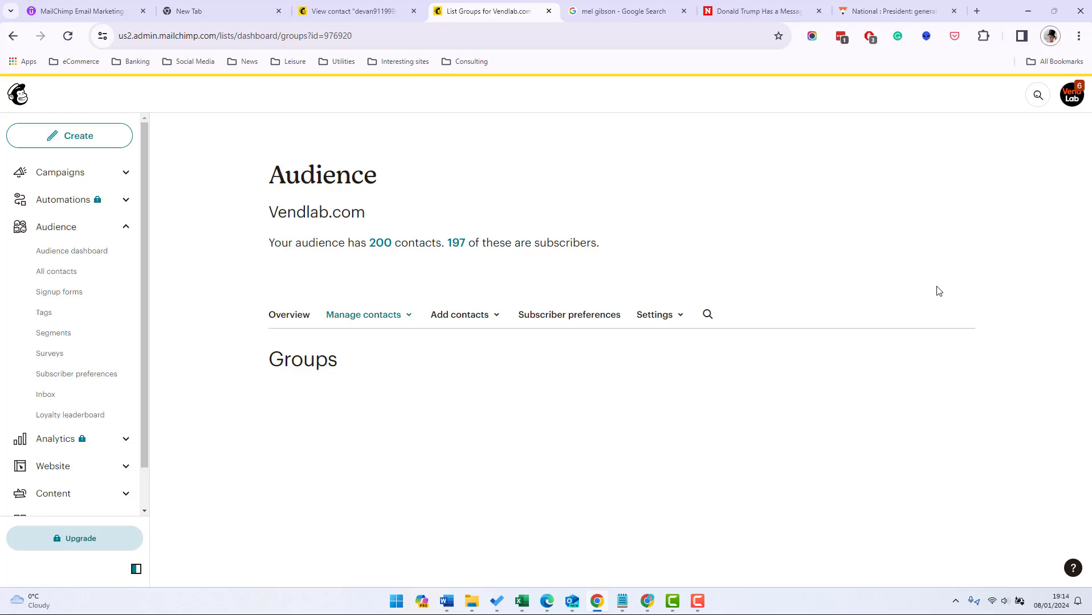
# - Save a group category 'Test' with groups test 1, test 2 and test 3 as checkboxes
pyautogui.scroll(-3)
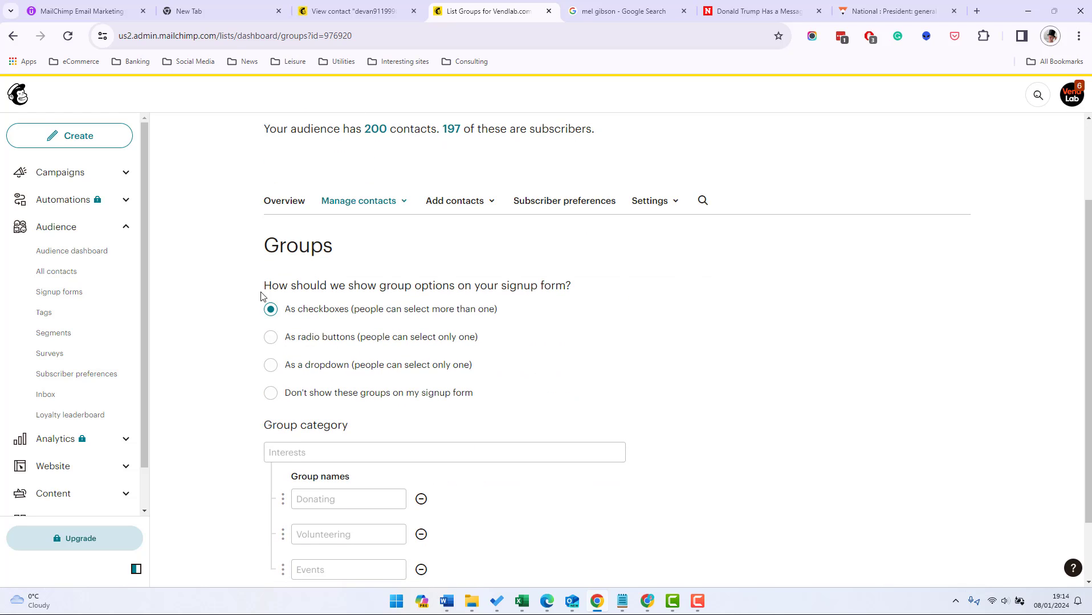
pyautogui.scroll(-3)
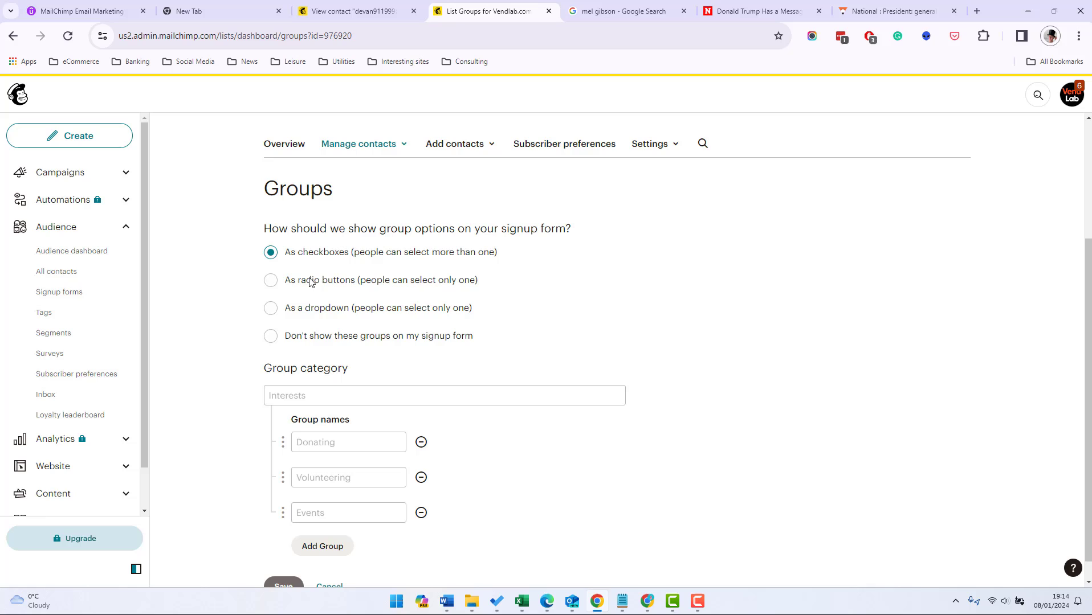
pyautogui.click(444, 395)
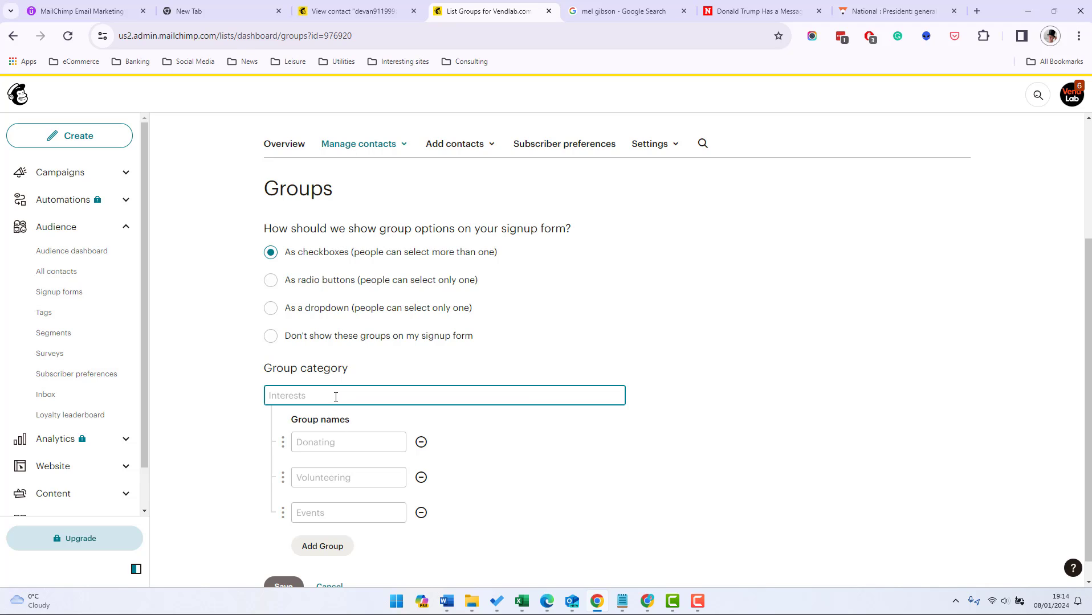
pyautogui.write('Test')
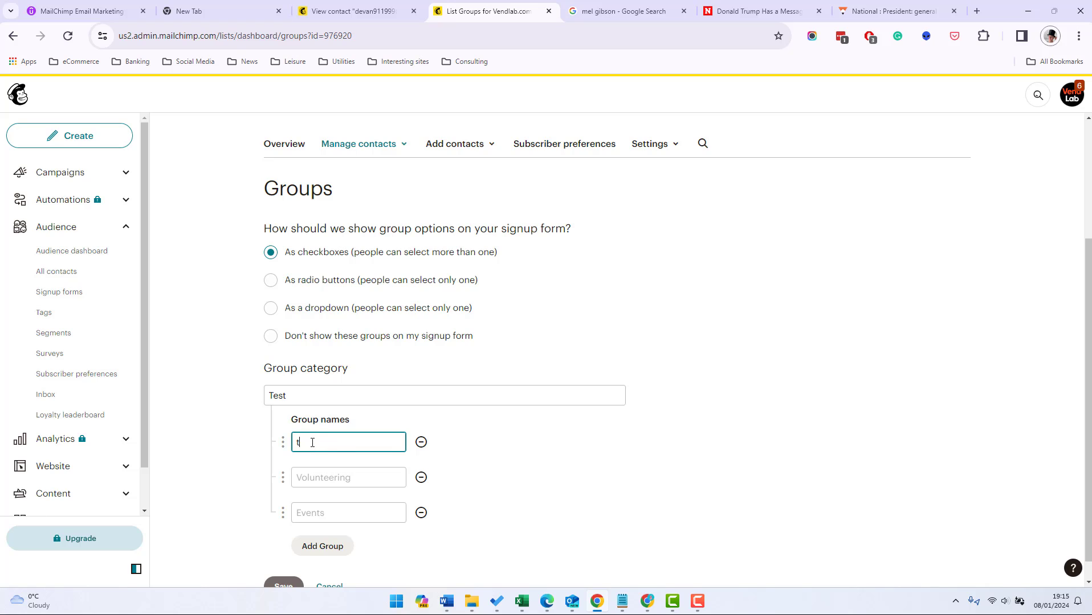
pyautogui.write('re')
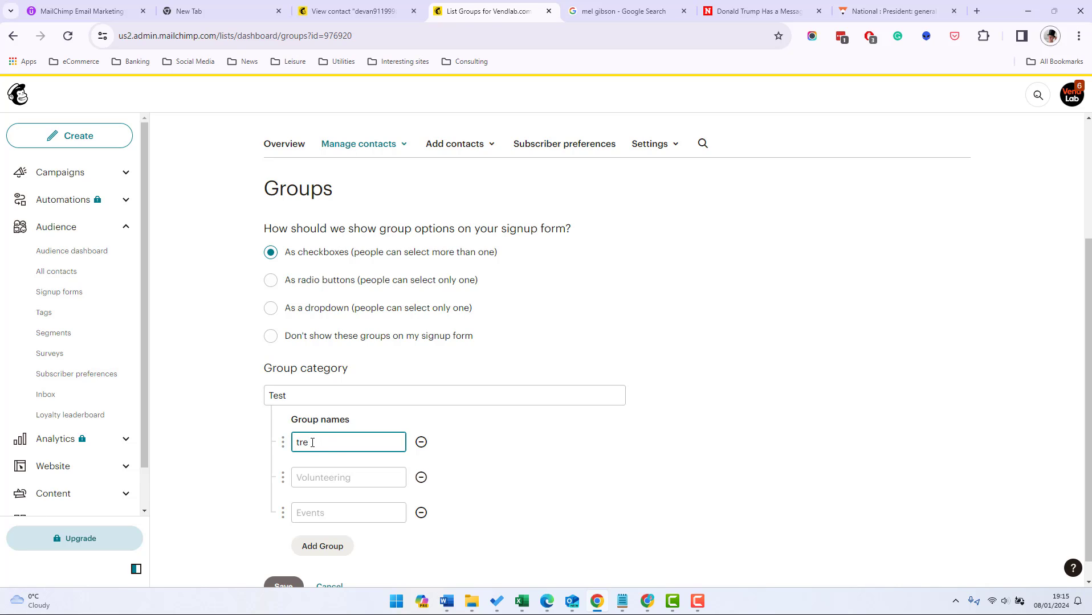
pyautogui.write('test 1')
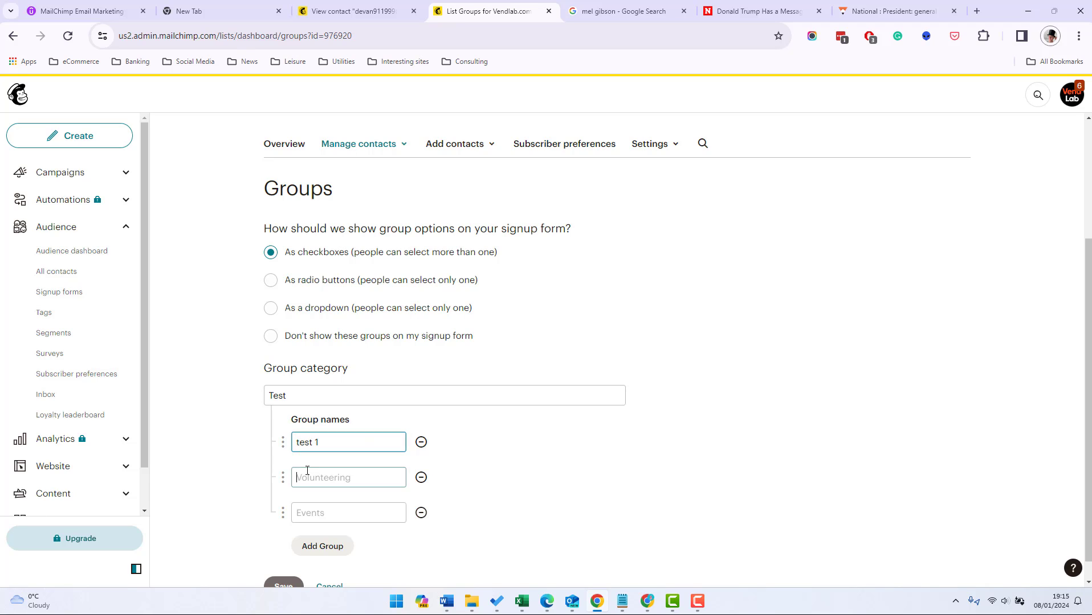
pyautogui.write('test 2')
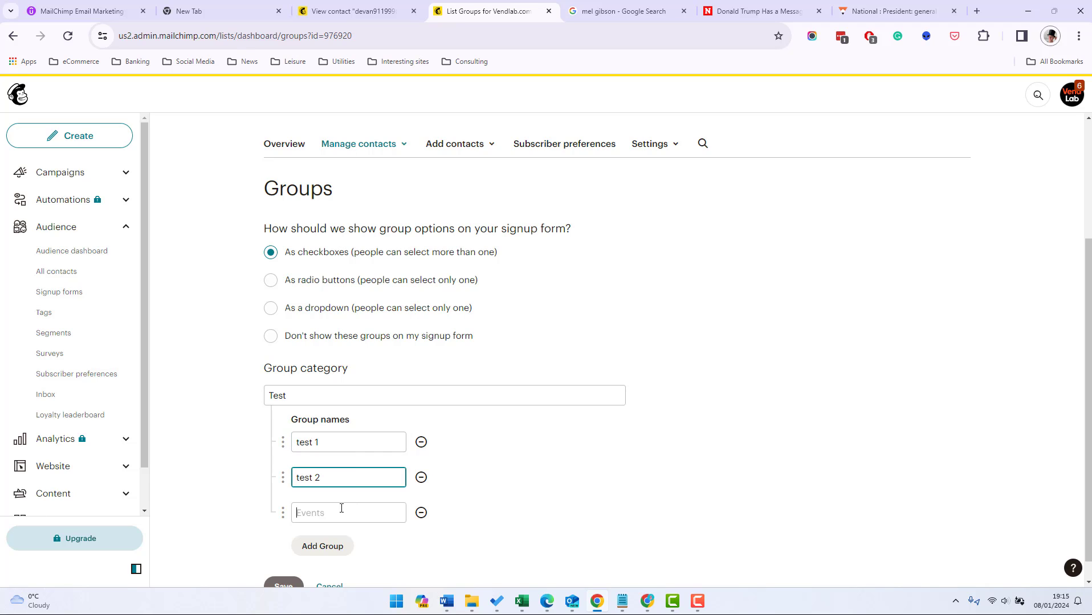
pyautogui.write('test =')
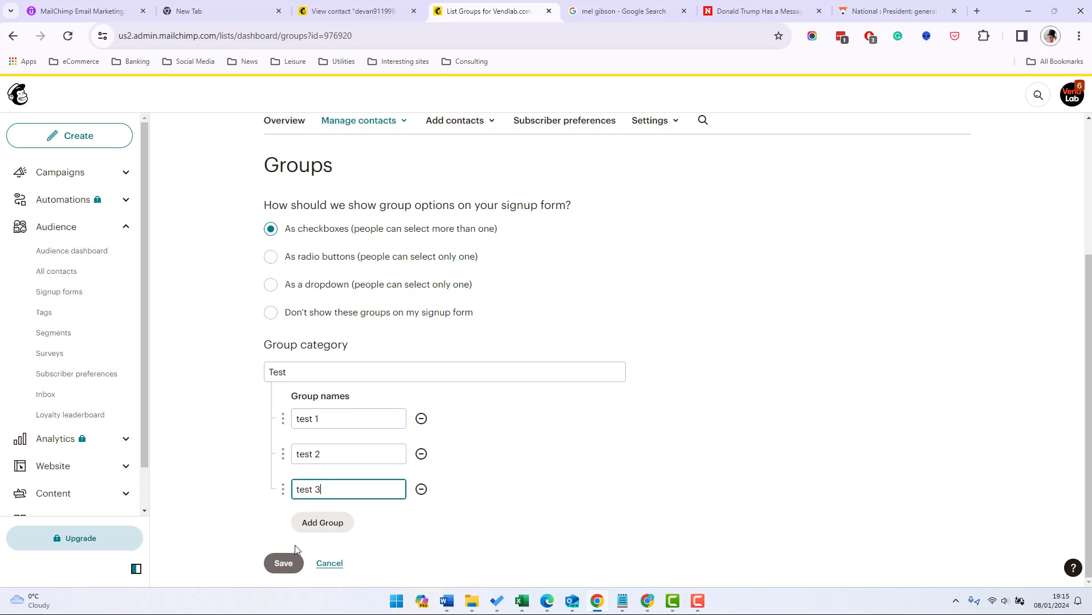
pyautogui.click(284, 563)
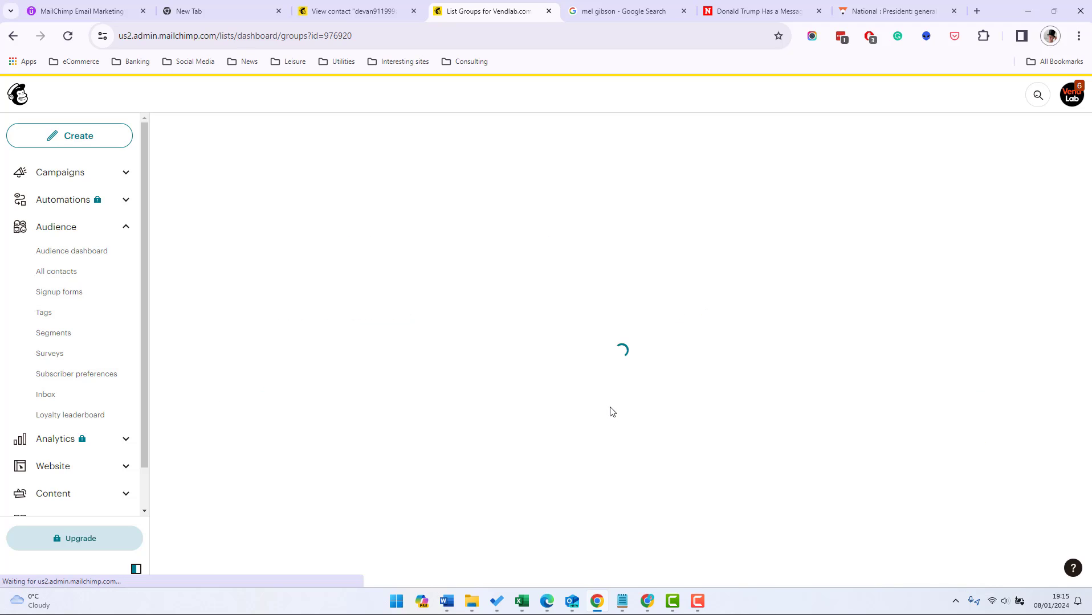
pyautogui.moveTo(609, 411)
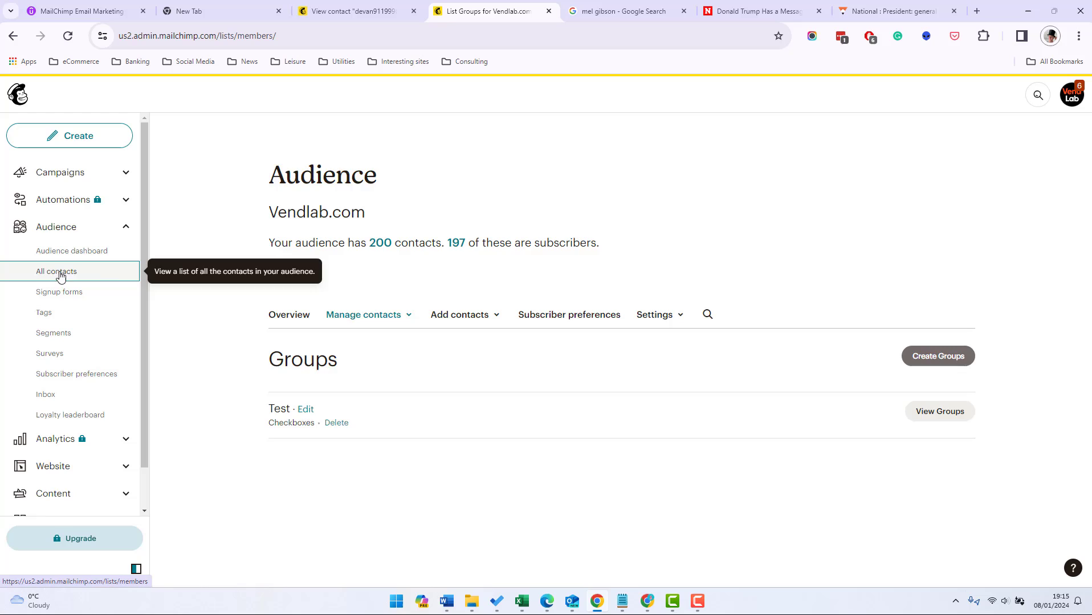
# - Select contacts from the TEst segment list, then go to Subscriber preferences
pyautogui.click(56, 271)
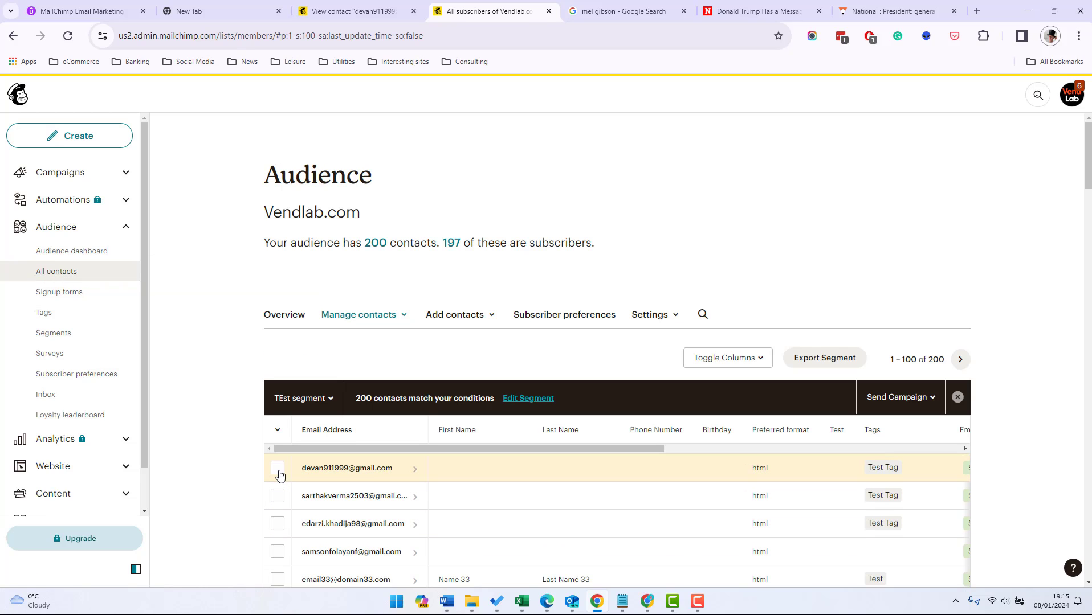
pyautogui.click(395, 400)
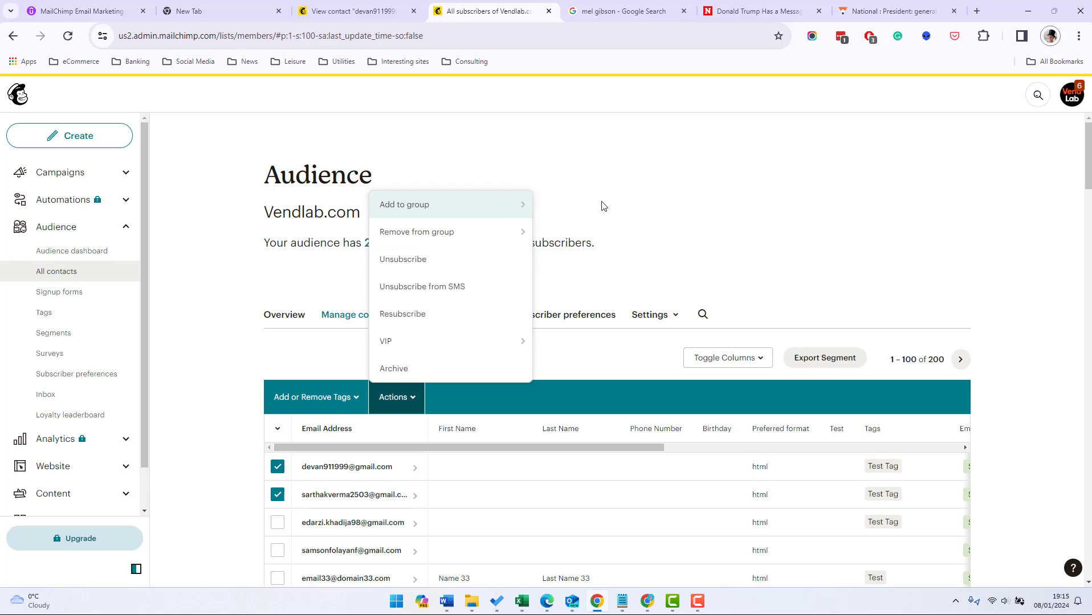
pyautogui.moveTo(404, 204)
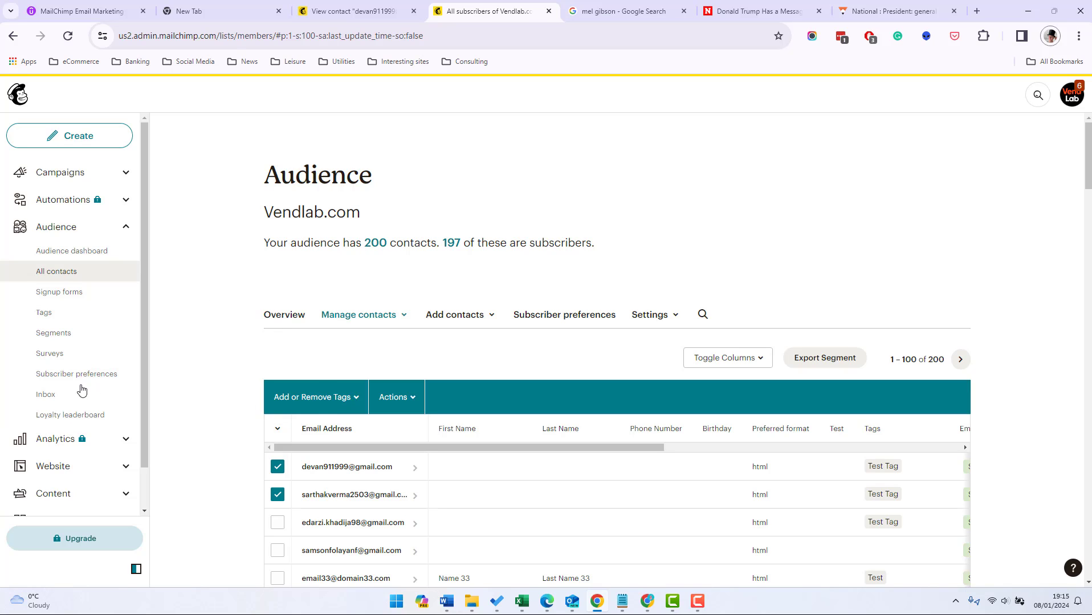
pyautogui.click(76, 374)
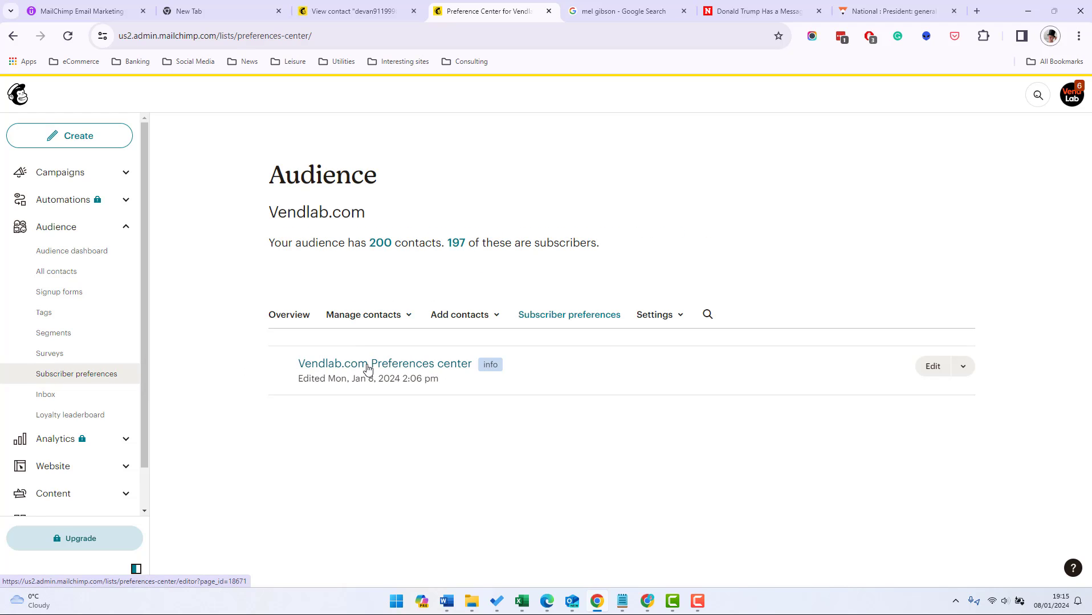
pyautogui.moveTo(582, 376)
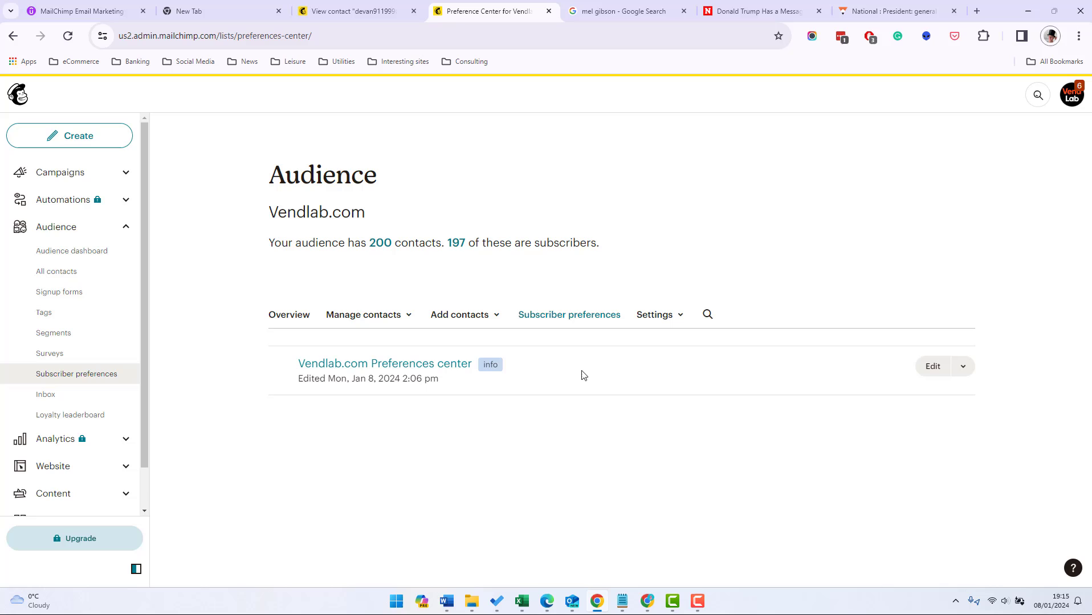
pyautogui.moveTo(459, 313)
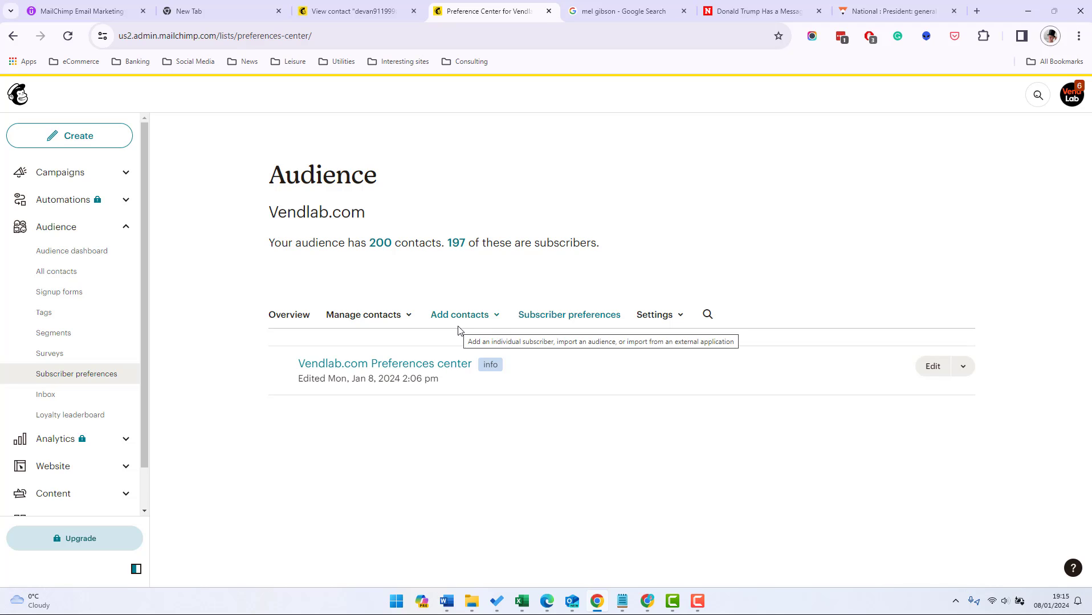
pyautogui.moveTo(442, 366)
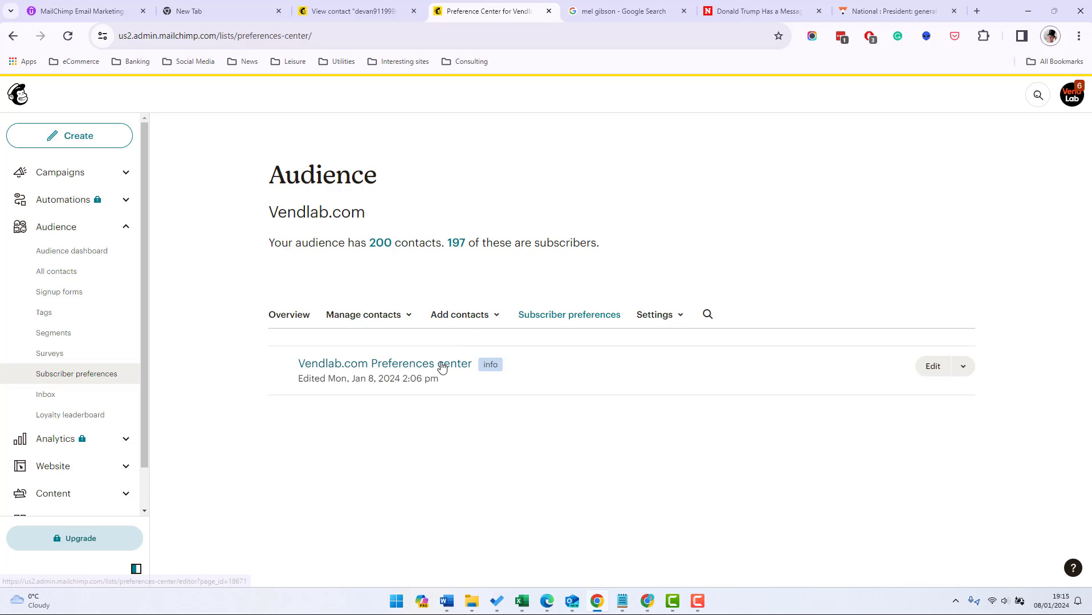
# - View the Vendlab.com preferences center form showing Test checkboxes test 1, test 2 and test 3
pyautogui.click(385, 364)
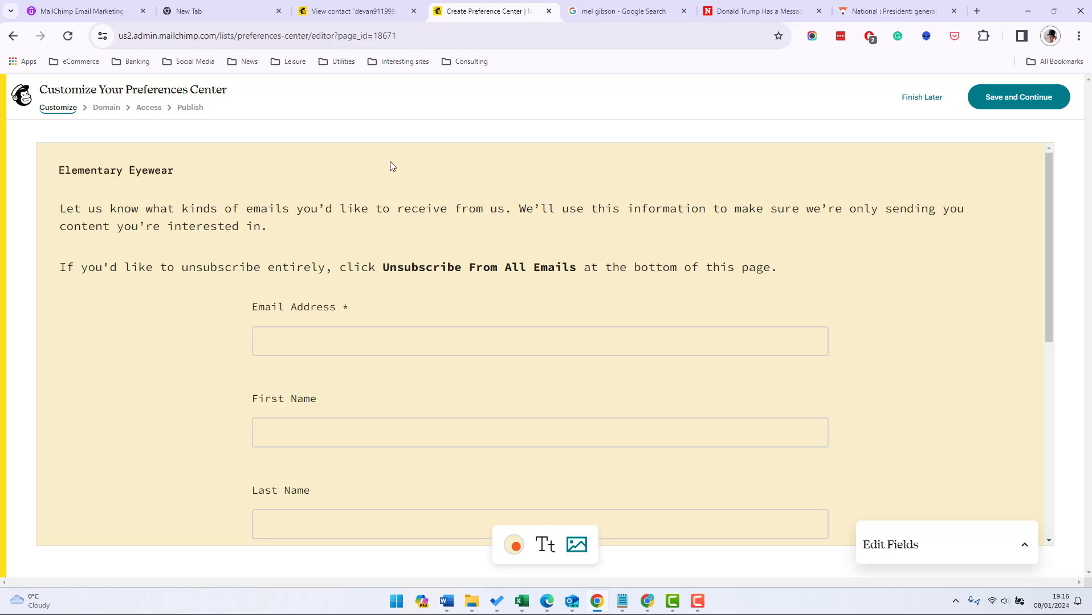
pyautogui.scroll(-3)
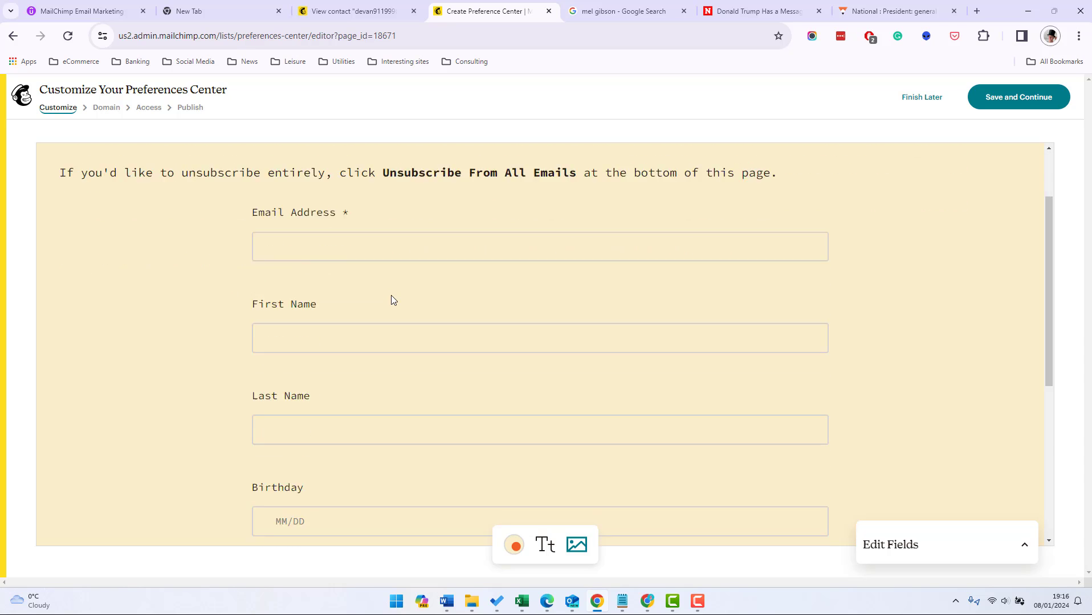
pyautogui.scroll(-3)
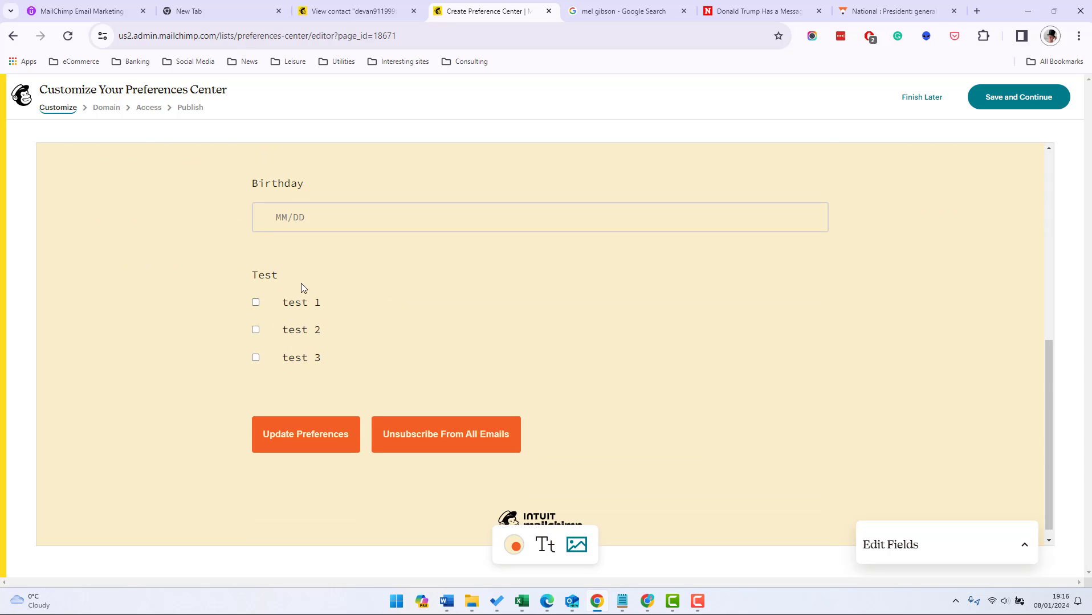
pyautogui.moveTo(448, 313)
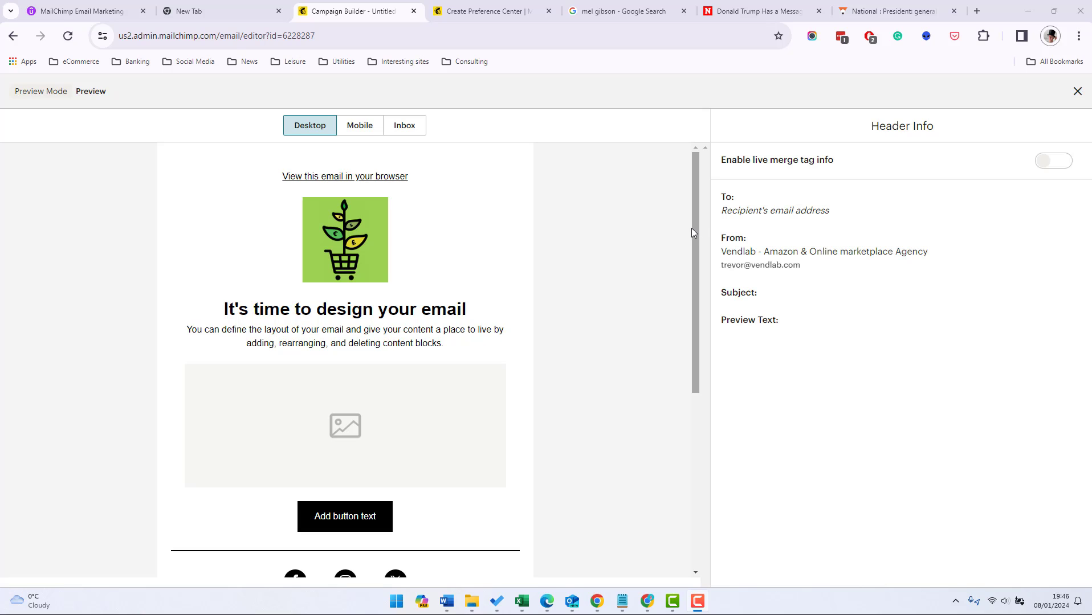
# - Reach the email footer and follow 'update your preferences' to the profile form listing test 1–3
pyautogui.scroll(-3)
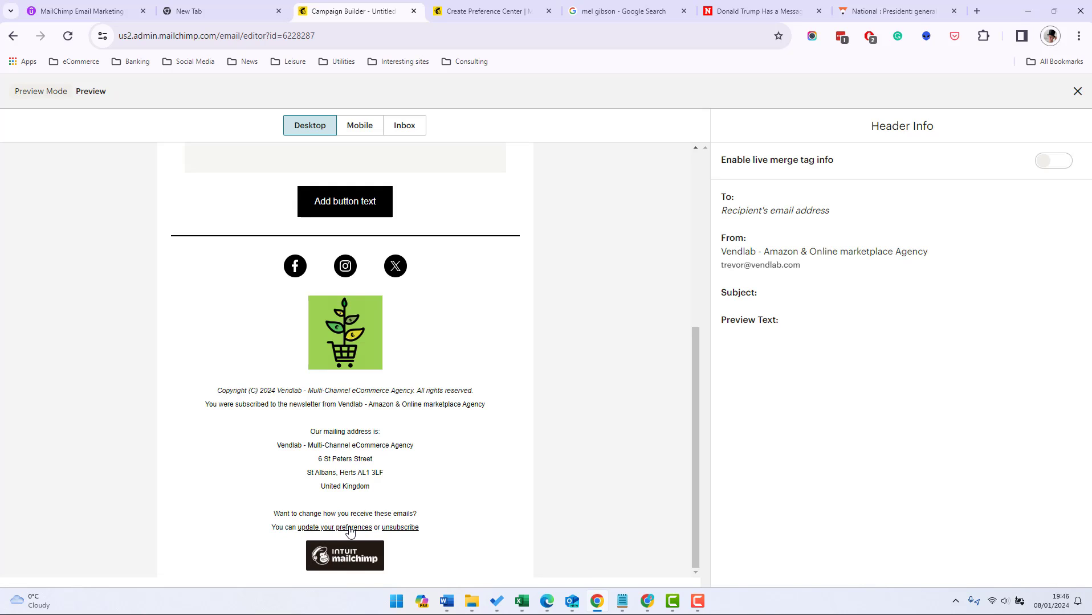
pyautogui.click(337, 526)
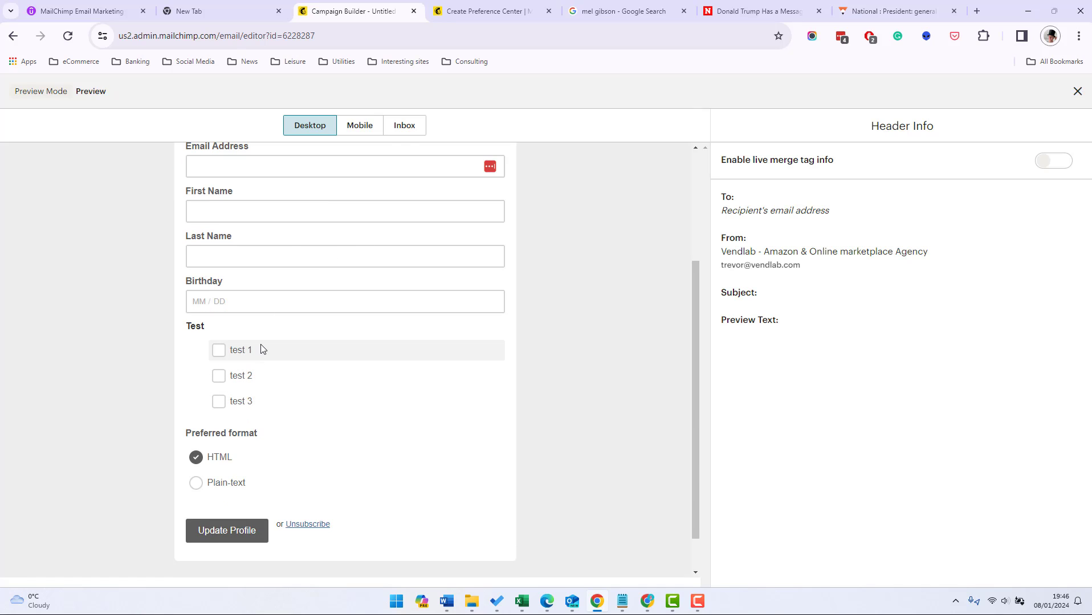
pyautogui.moveTo(601, 450)
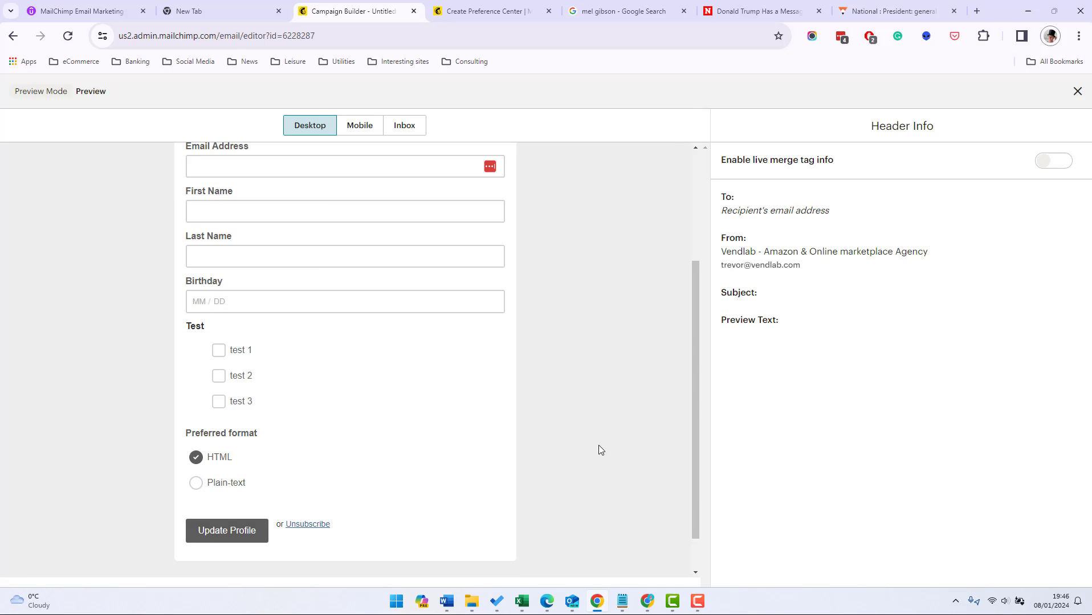